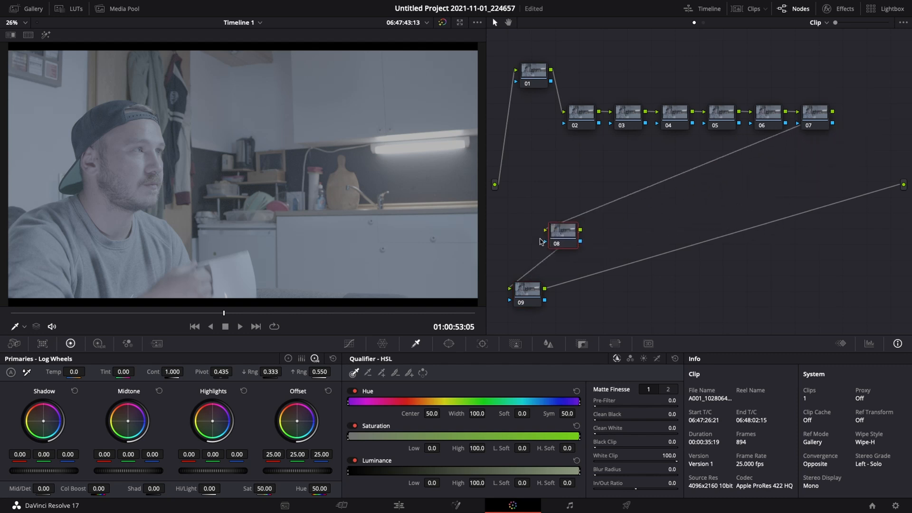
Rearrange the node graph into stacked rows: 02–04, 05–07 and 08–09
left_click_drag(562, 235, 522, 294)
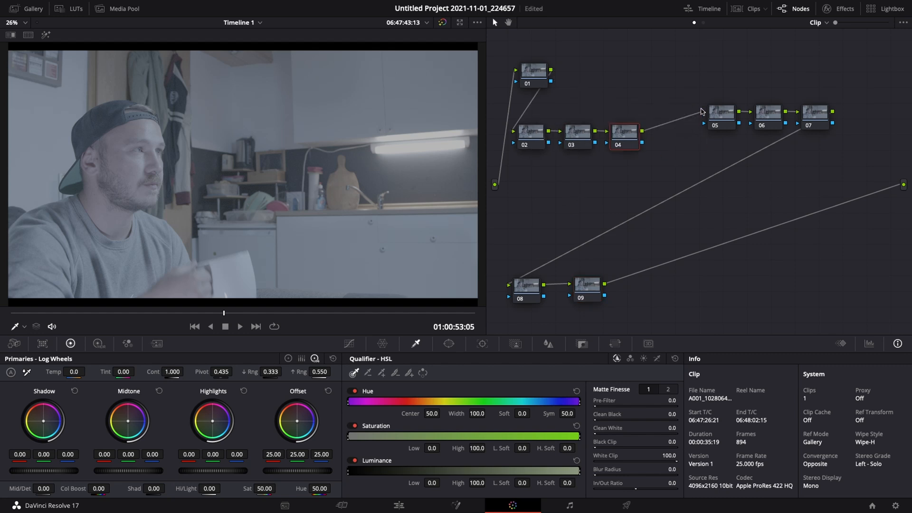
left_click(814, 114)
type("NR")
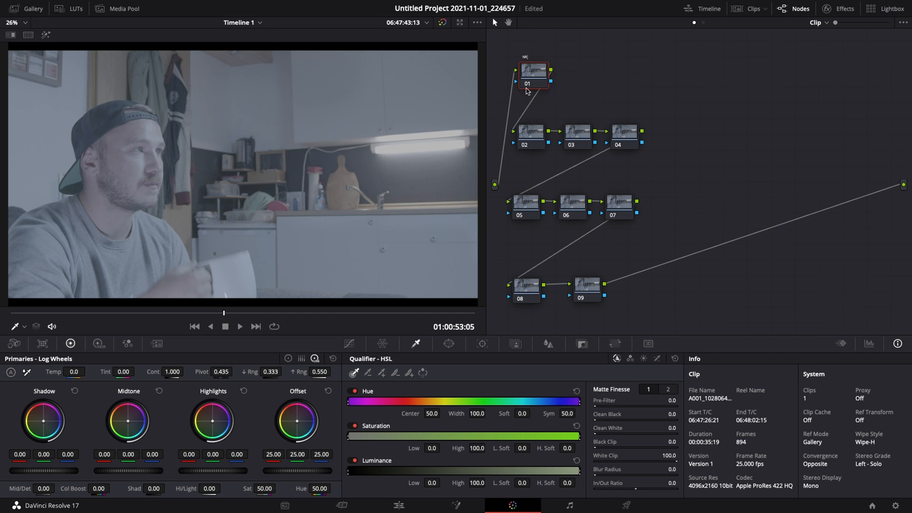
mouse_move(527, 288)
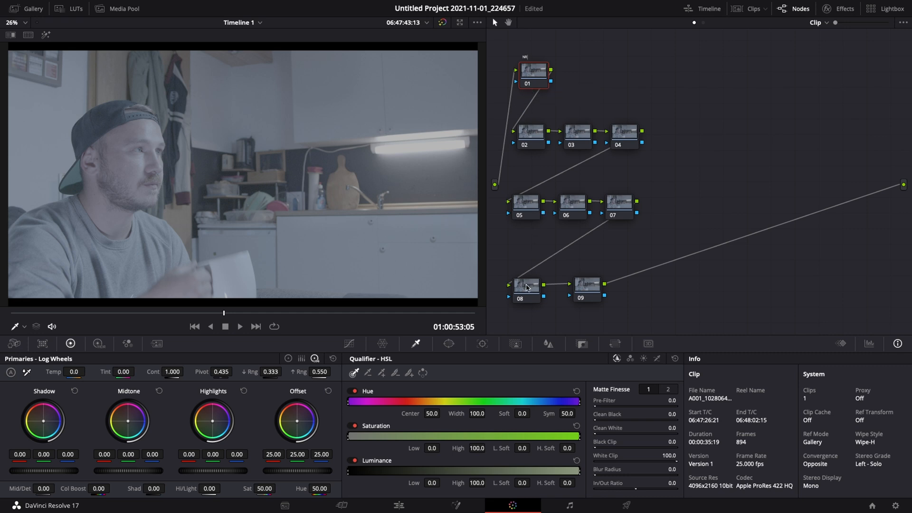
Label the nodes NR, HL, Bal, Prim, LOG, TO, LOOK ADJ, Glow and Grian via Node Label
left_click(524, 285)
type("Glow")
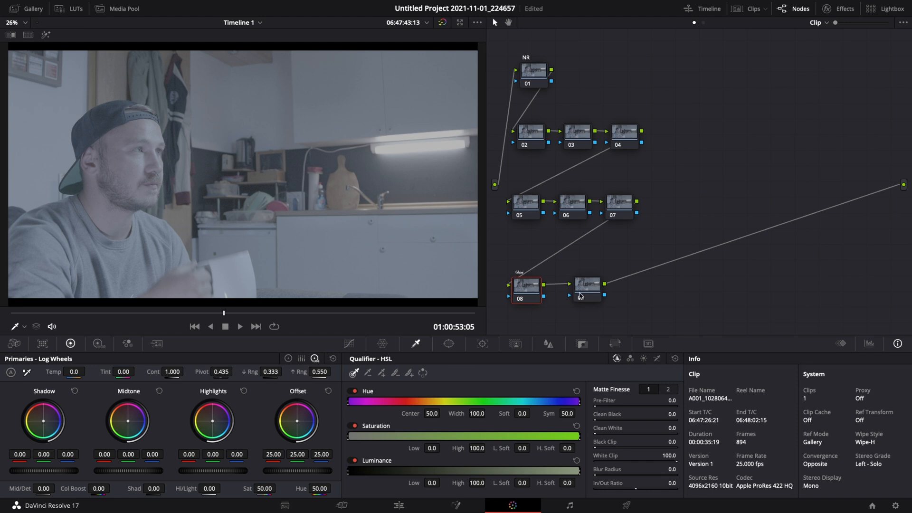
left_click(586, 284)
type("Grian")
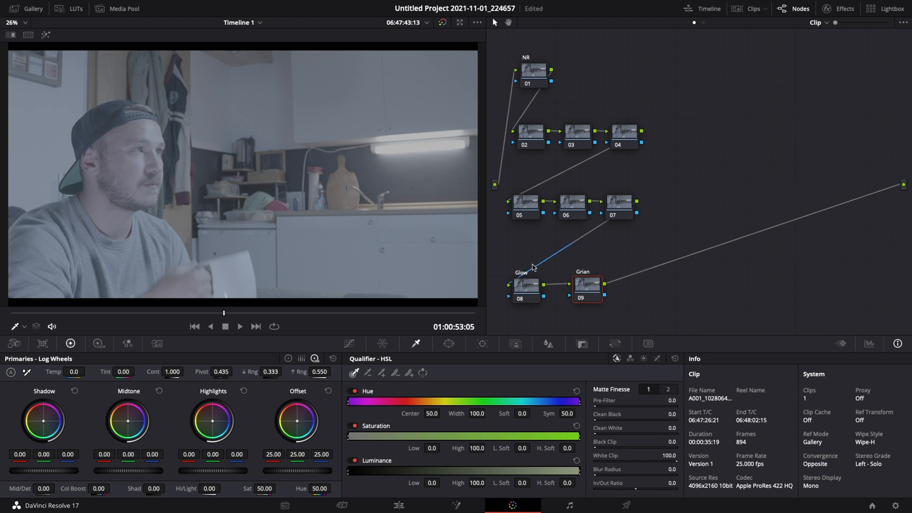
mouse_move(520, 108)
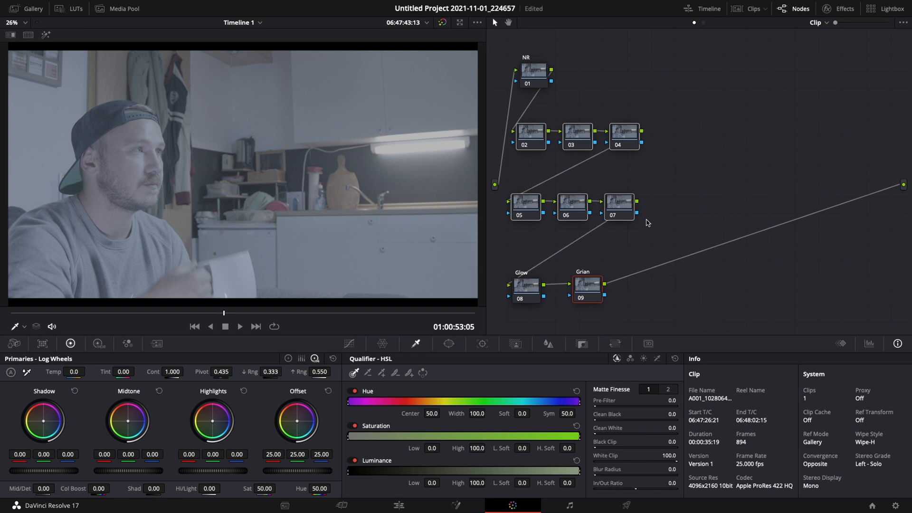
left_click(531, 131)
type("HL")
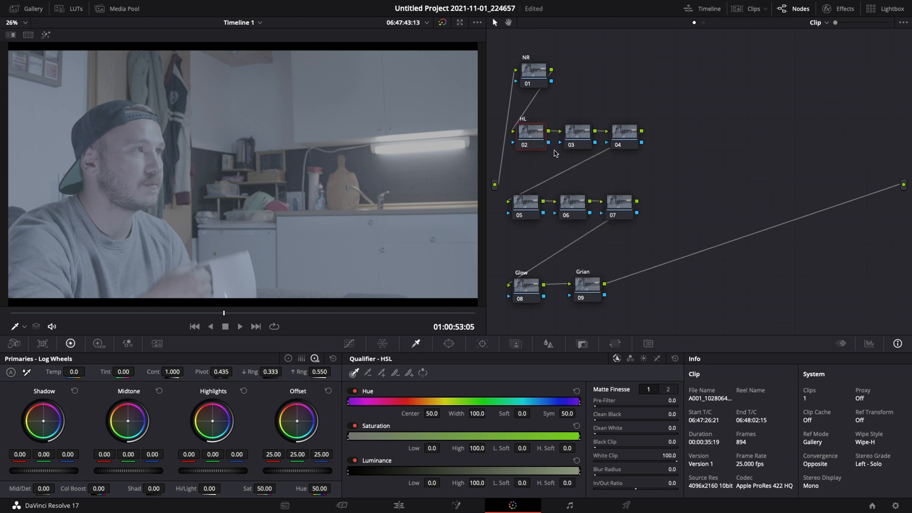
left_click(577, 131)
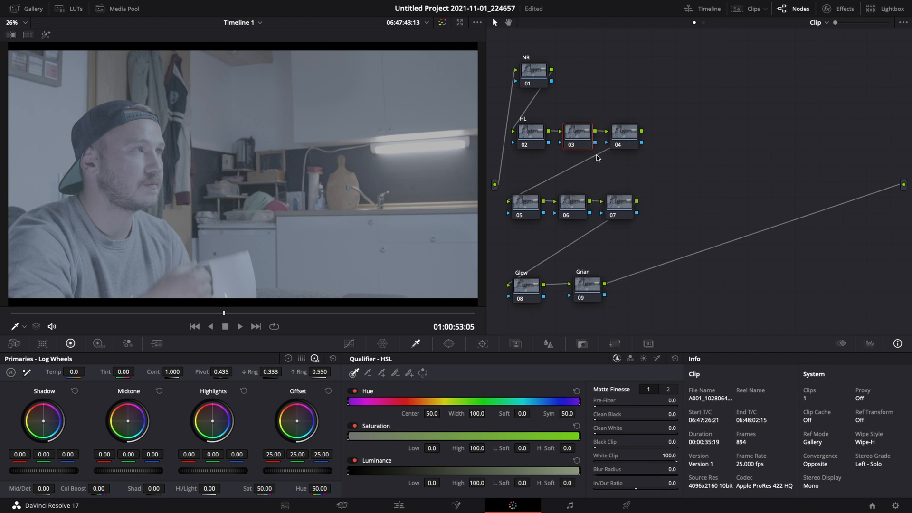
right_click(624, 132)
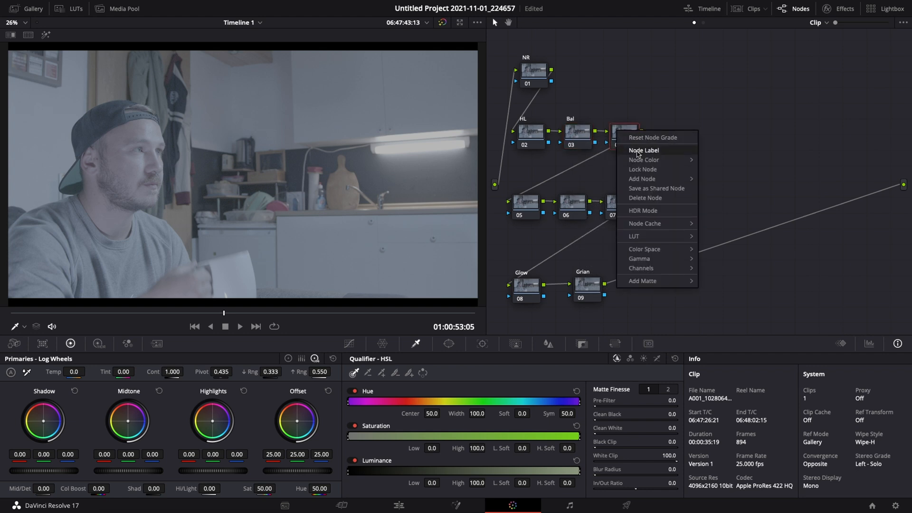
mouse_move(645, 198)
type("Prim")
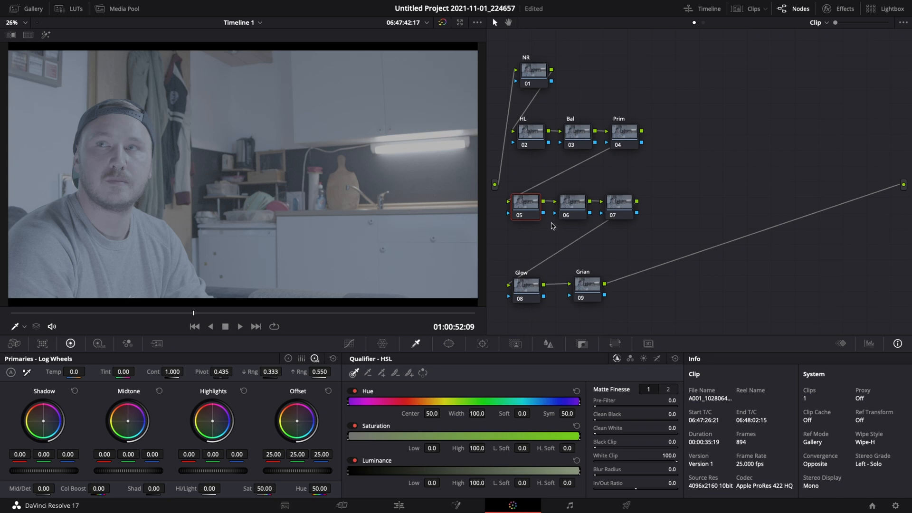
right_click(571, 202)
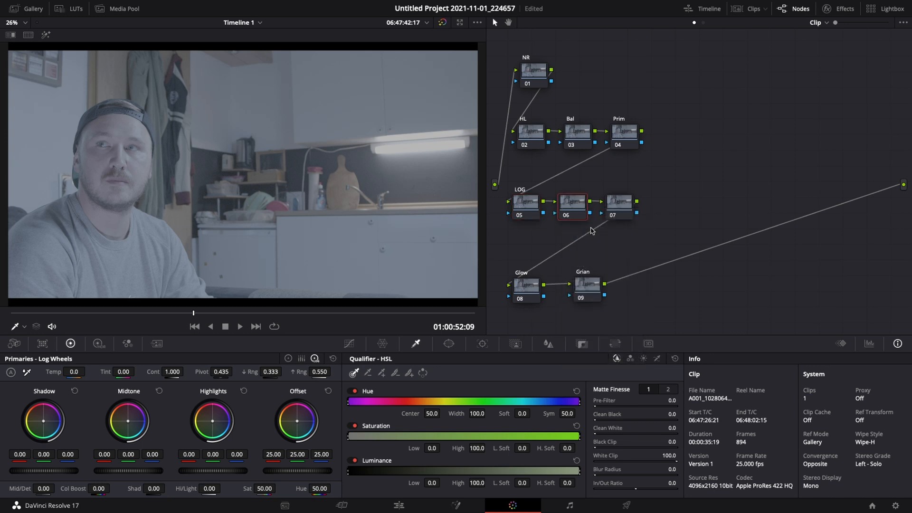
left_click(618, 202)
type("LOOK ADJ")
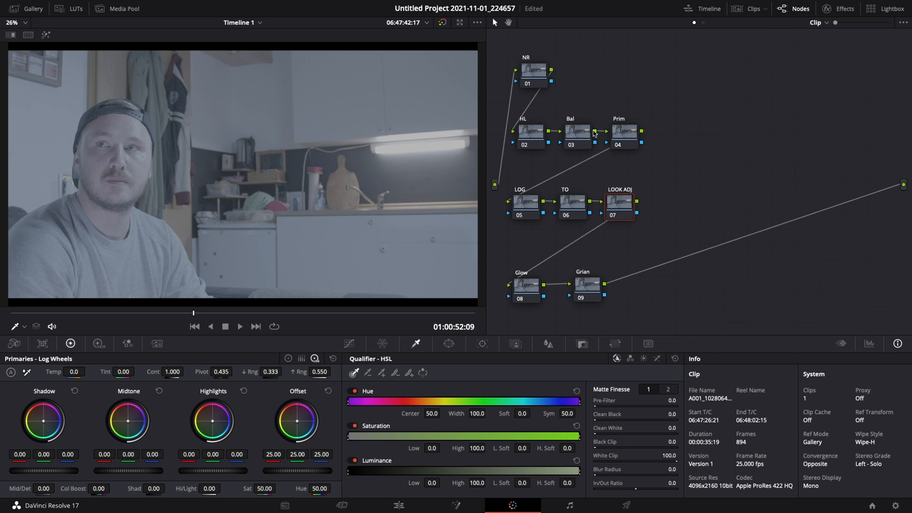
On the Prim node with the RGB parade shown, raise contrast to 1.516, offset to 26.45 and saturation to 67.30
left_click(624, 132)
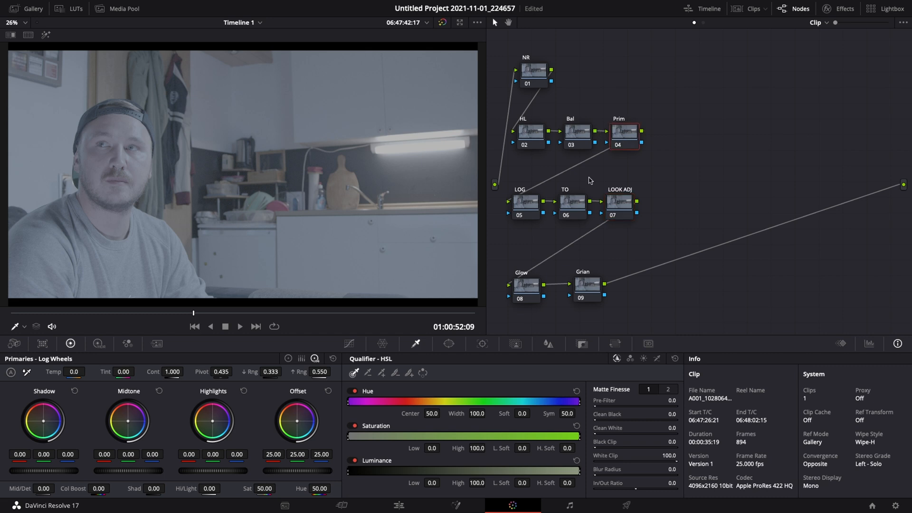
left_click(869, 343)
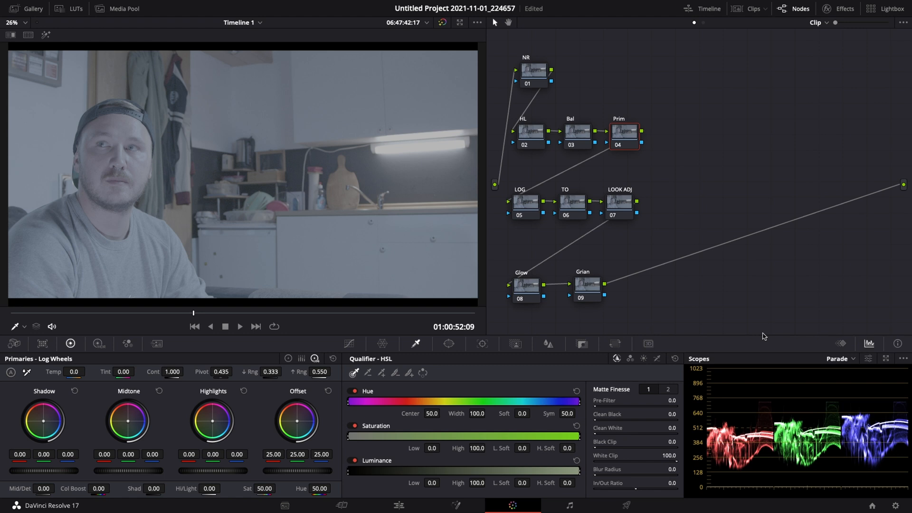
mouse_move(849, 398)
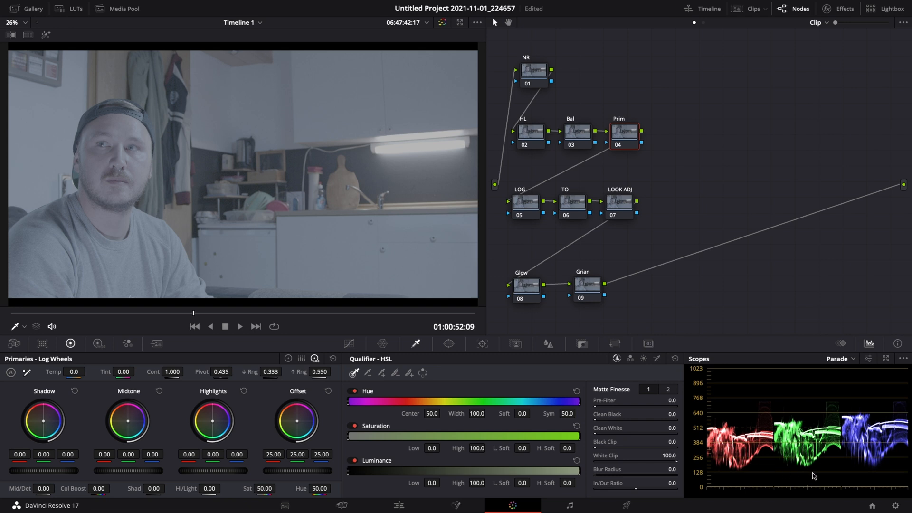
mouse_move(730, 460)
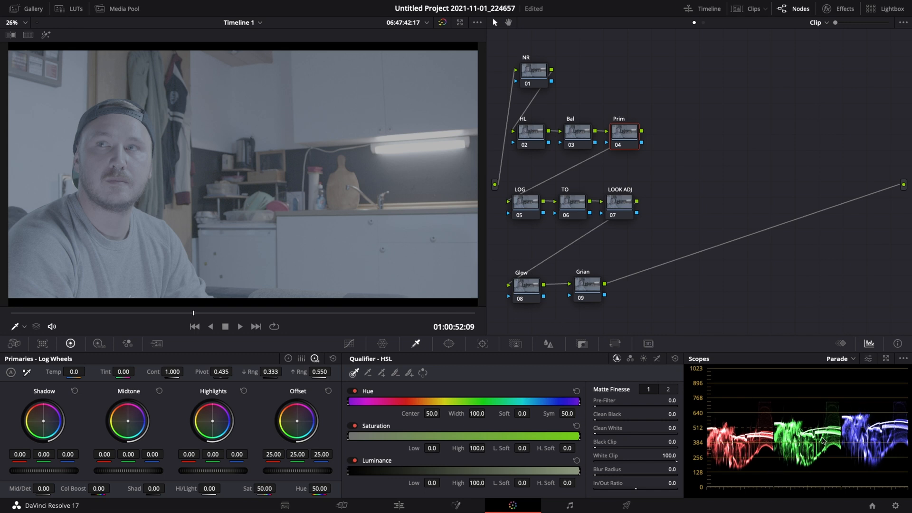
mouse_move(434, 371)
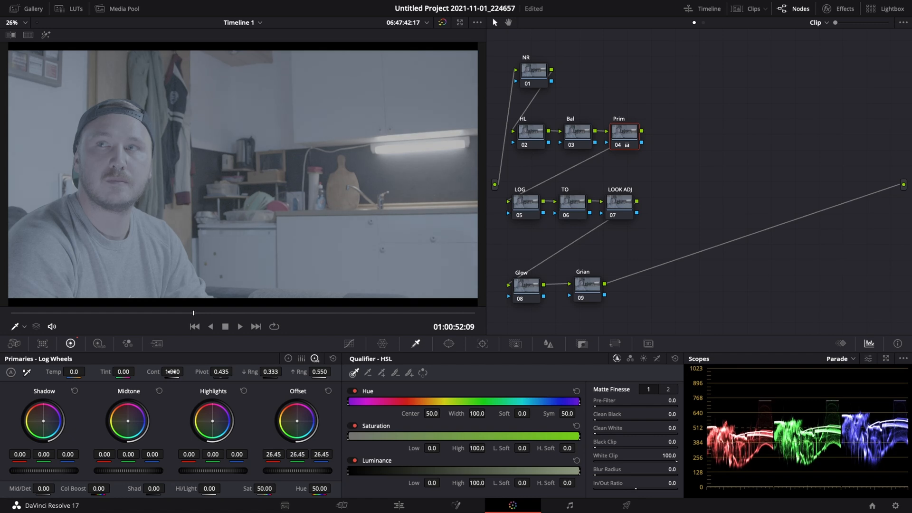
left_click_drag(172, 372, 186, 372)
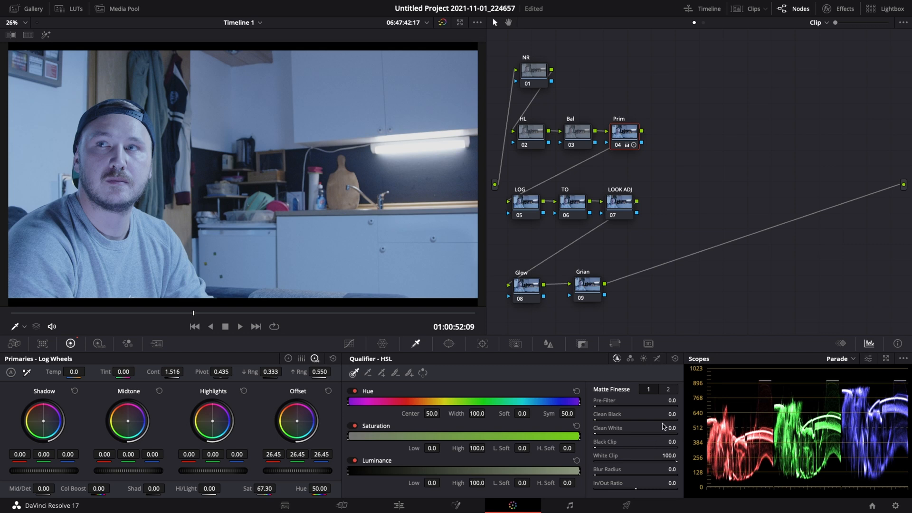
mouse_move(877, 406)
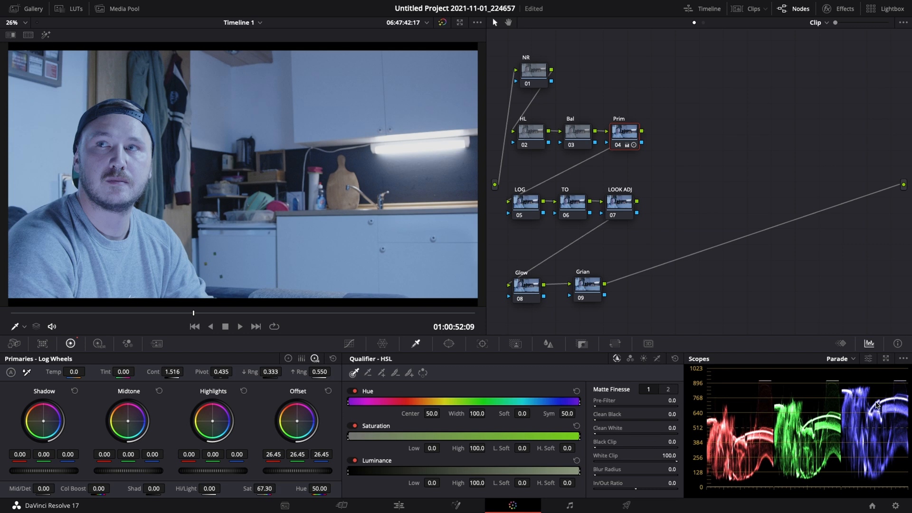
mouse_move(890, 426)
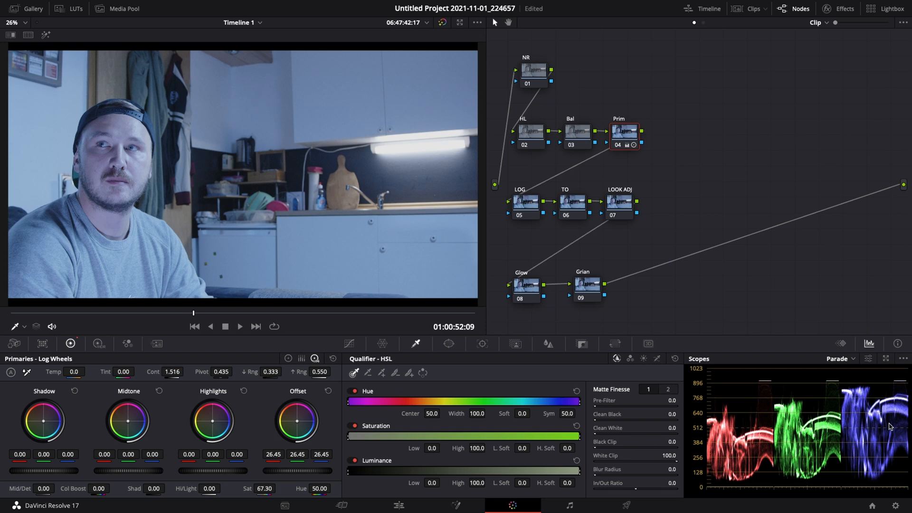
mouse_move(802, 421)
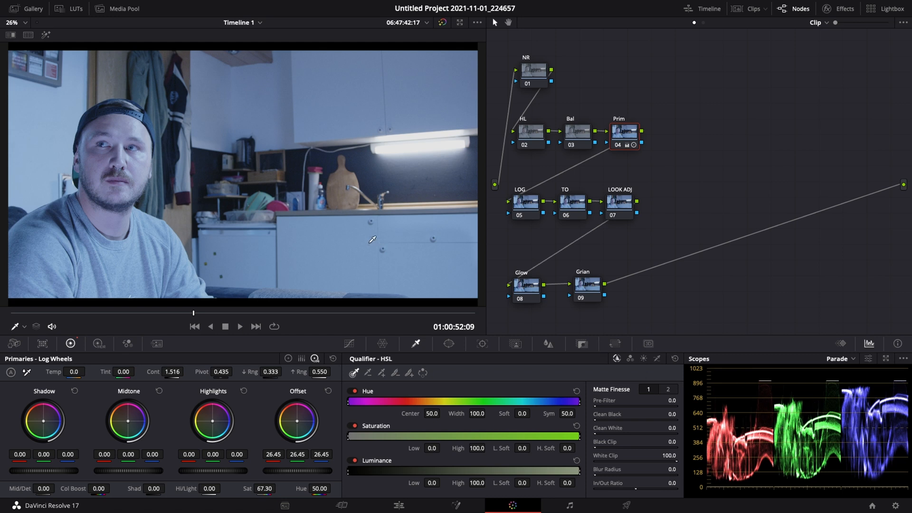
mouse_move(208, 97)
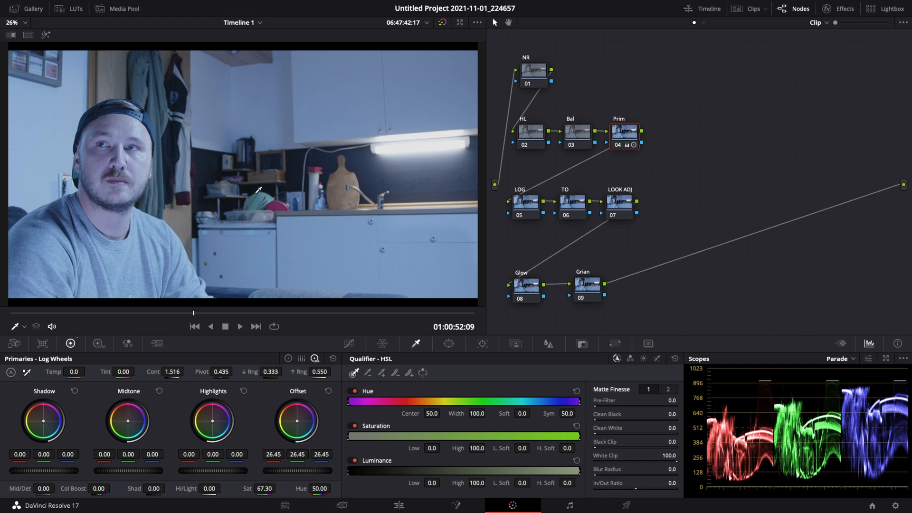
mouse_move(235, 111)
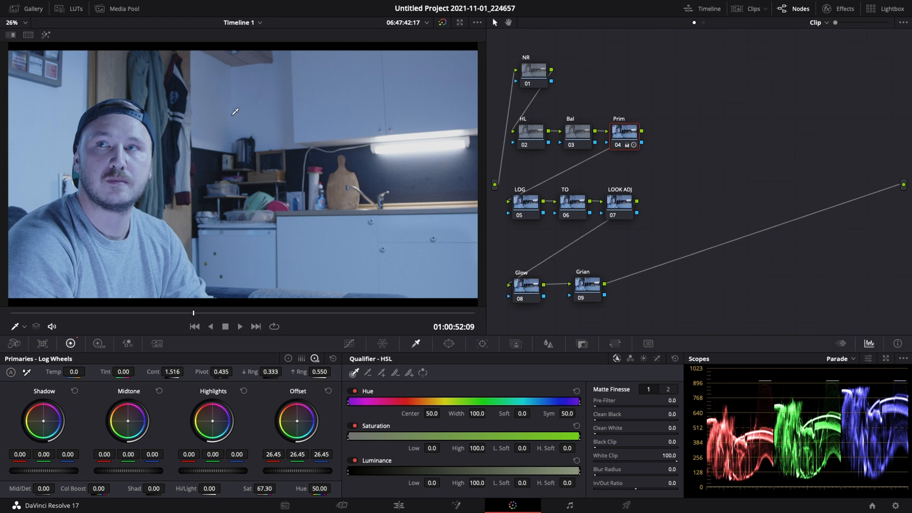
mouse_move(262, 170)
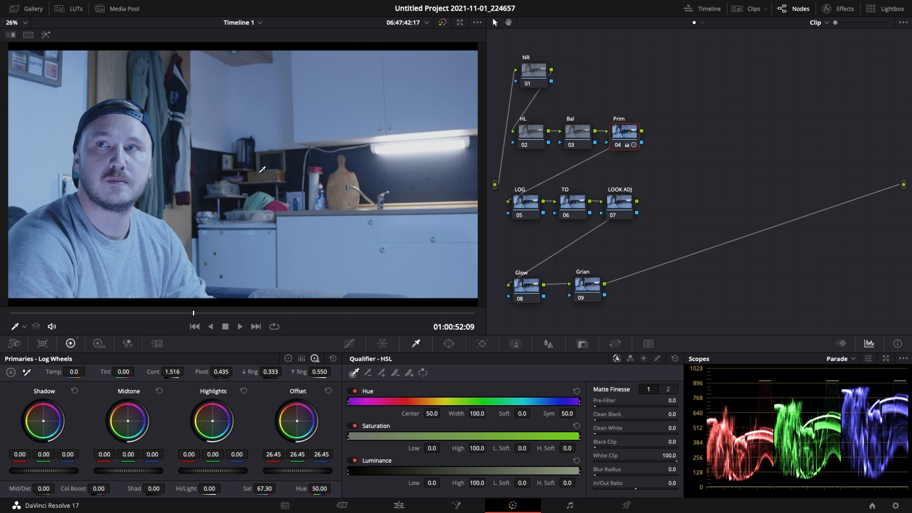
On the Bal node set Temp 650, Tint -2.50 and push the Highlights wheel warmer
left_click(577, 131)
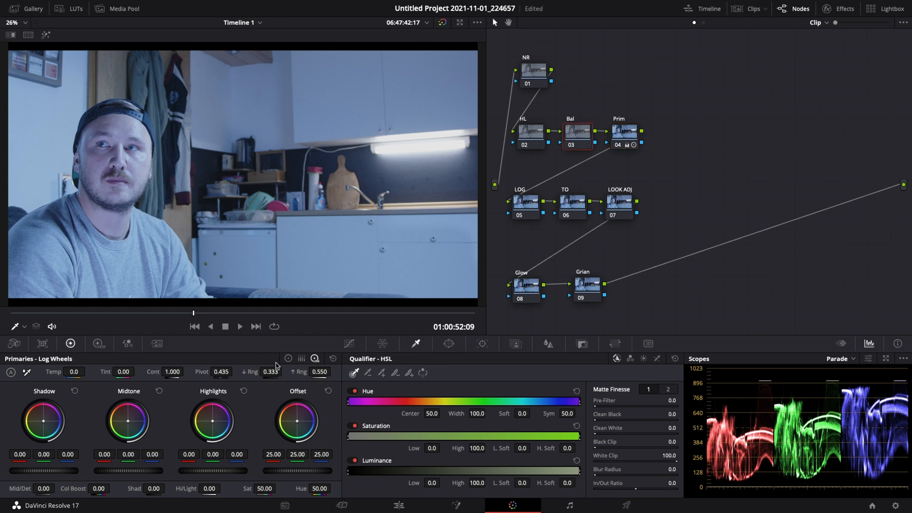
left_click(126, 344)
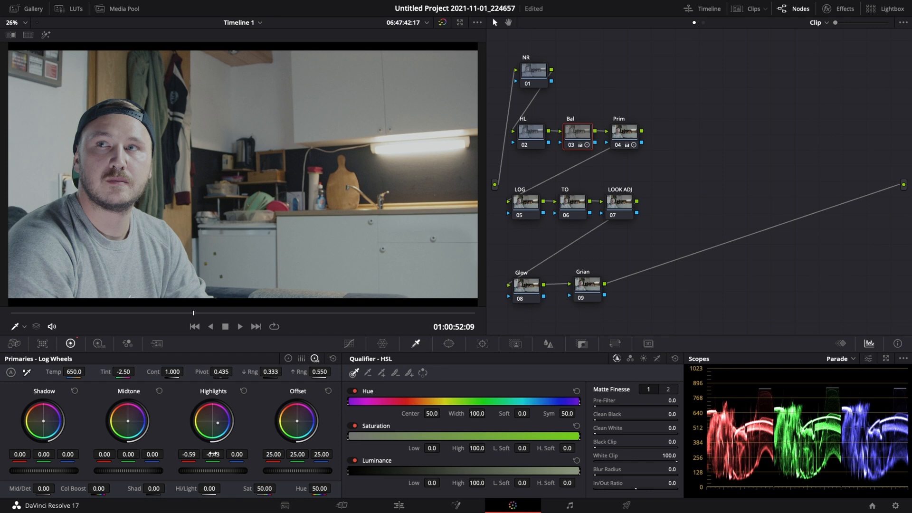
left_click_drag(211, 454, 217, 452)
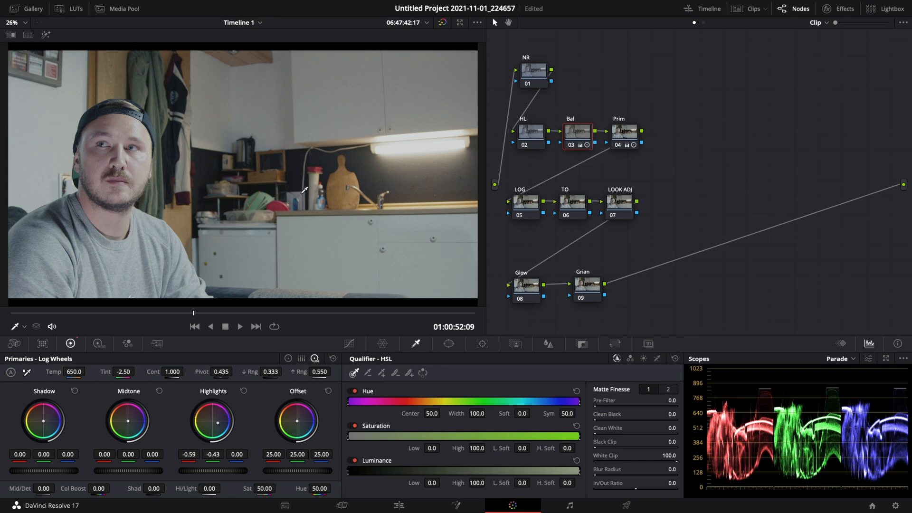
mouse_move(579, 194)
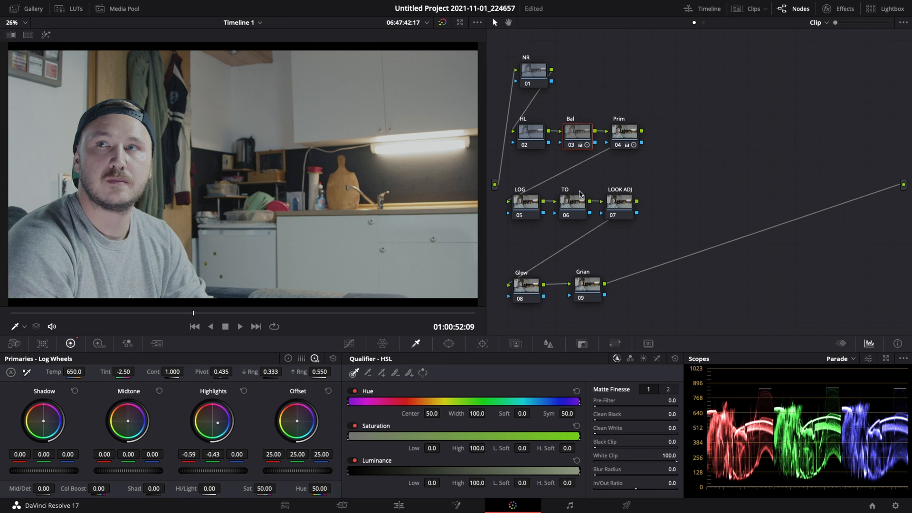
mouse_move(579, 196)
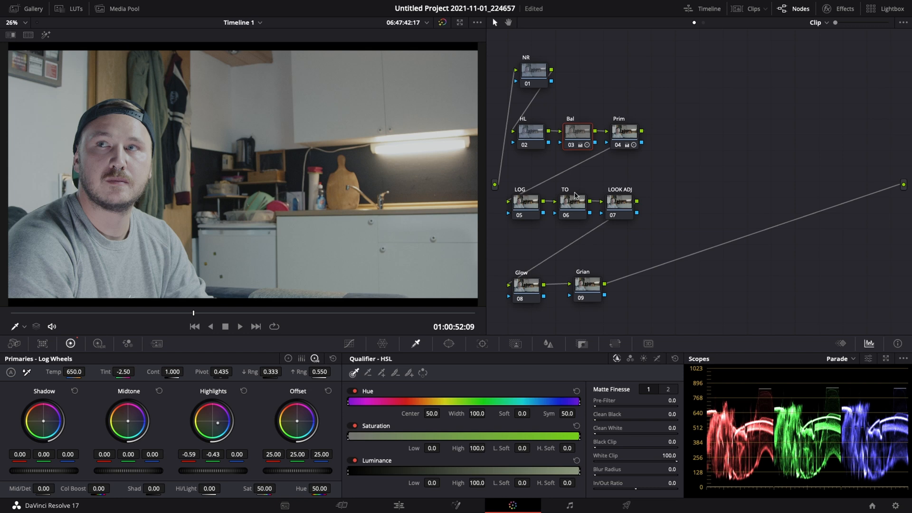
On the TO node nudge the Gamma wheel toward red, about 0.05, -0.01, -0.06
left_click(572, 201)
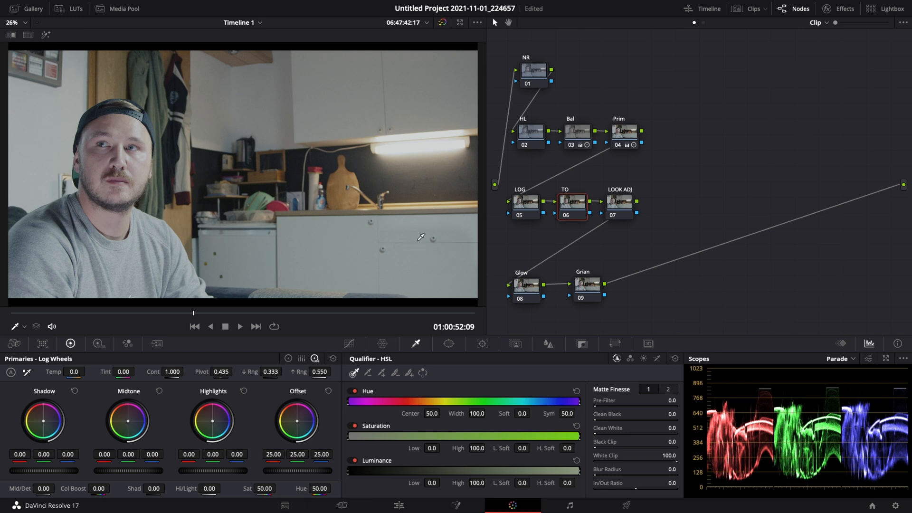
mouse_move(290, 348)
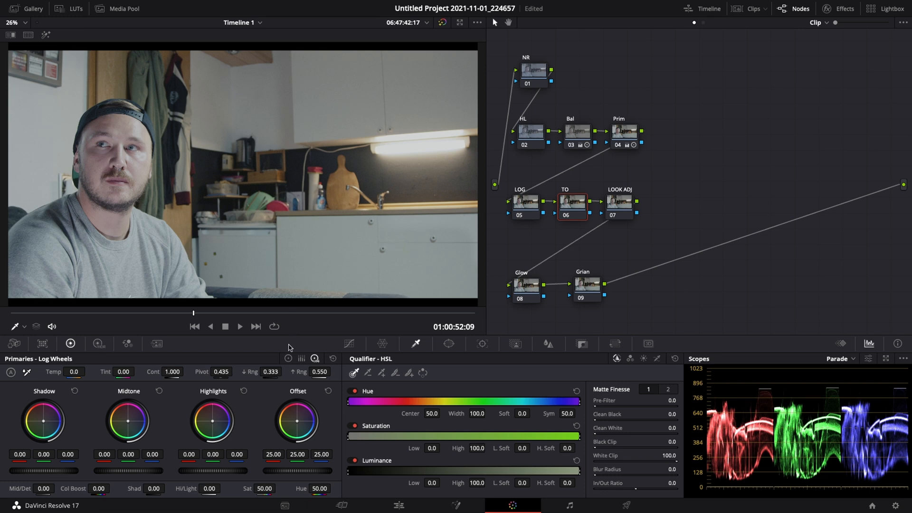
left_click(301, 358)
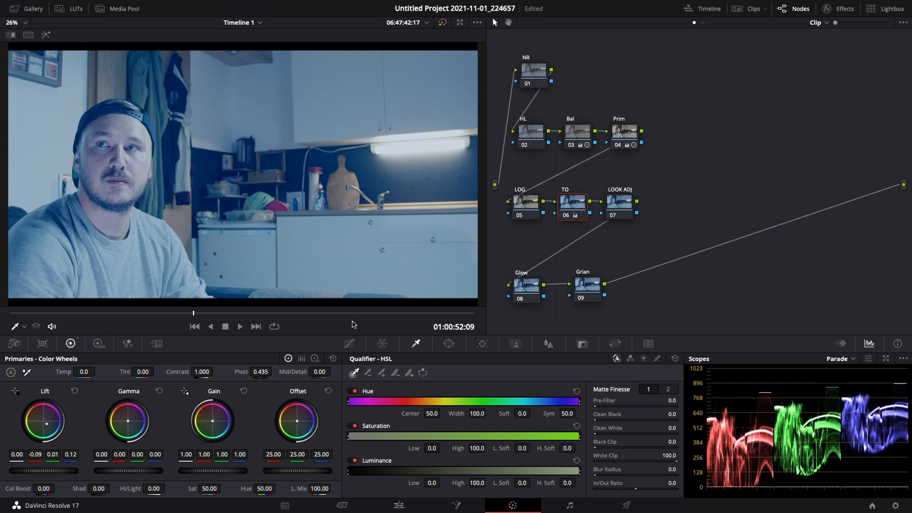
mouse_move(230, 178)
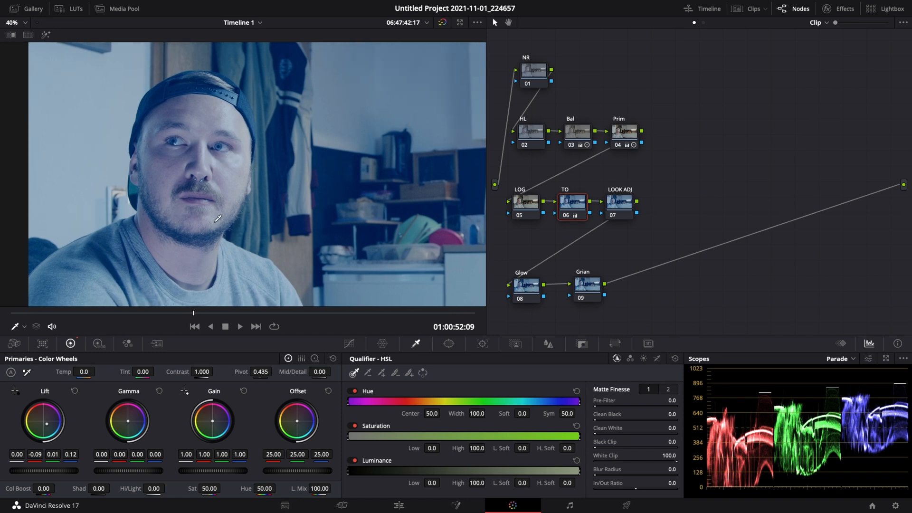
mouse_move(177, 325)
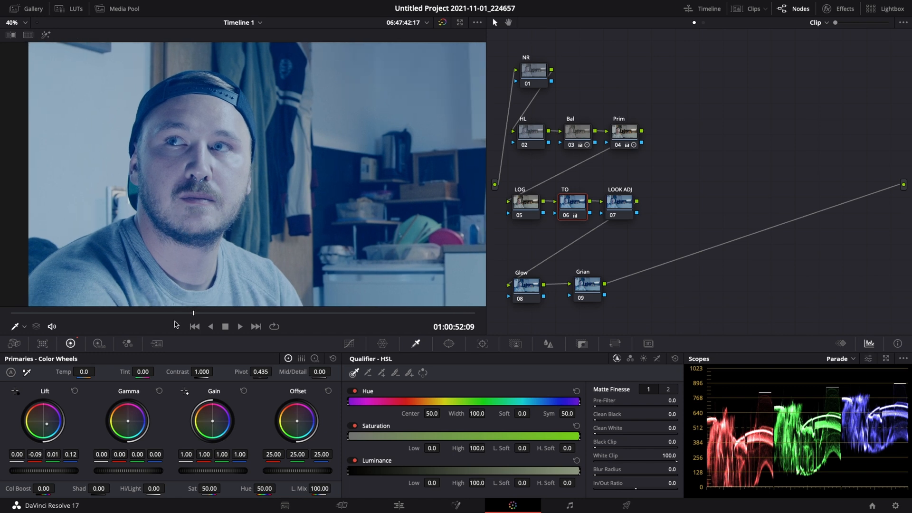
mouse_move(138, 390)
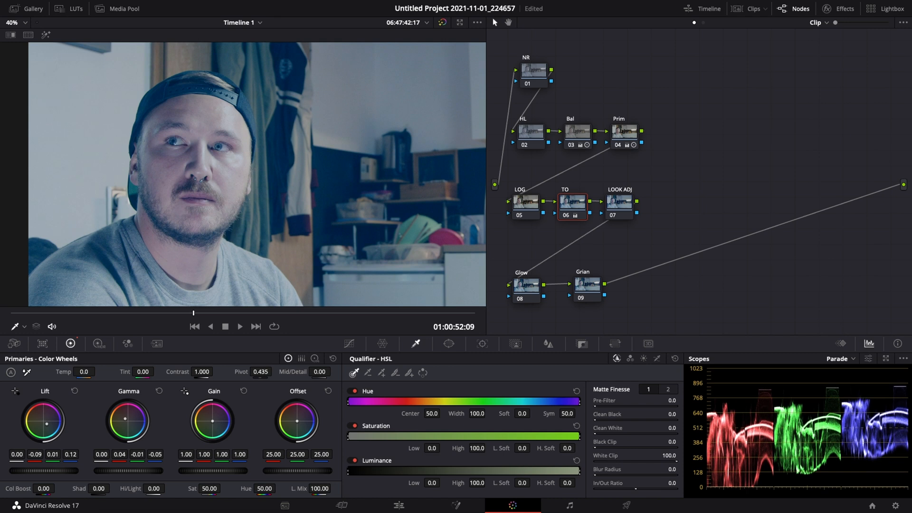
mouse_move(154, 367)
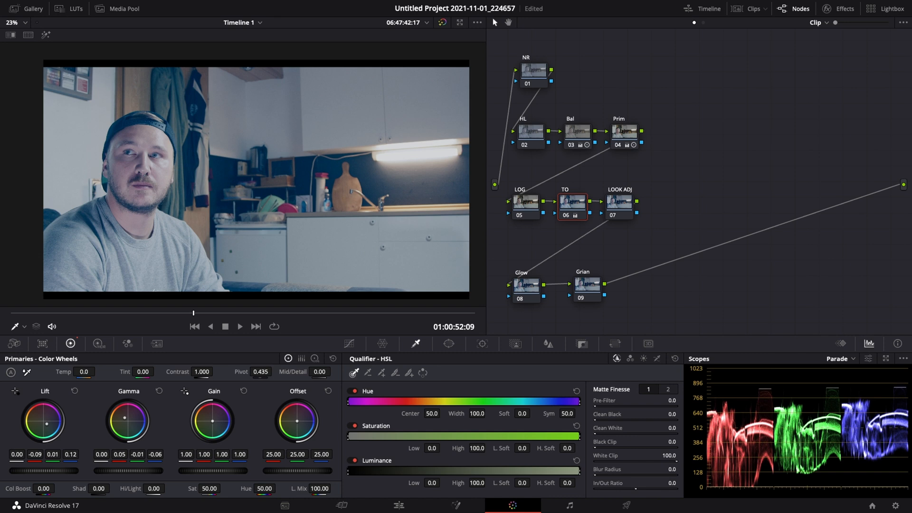
mouse_move(194, 227)
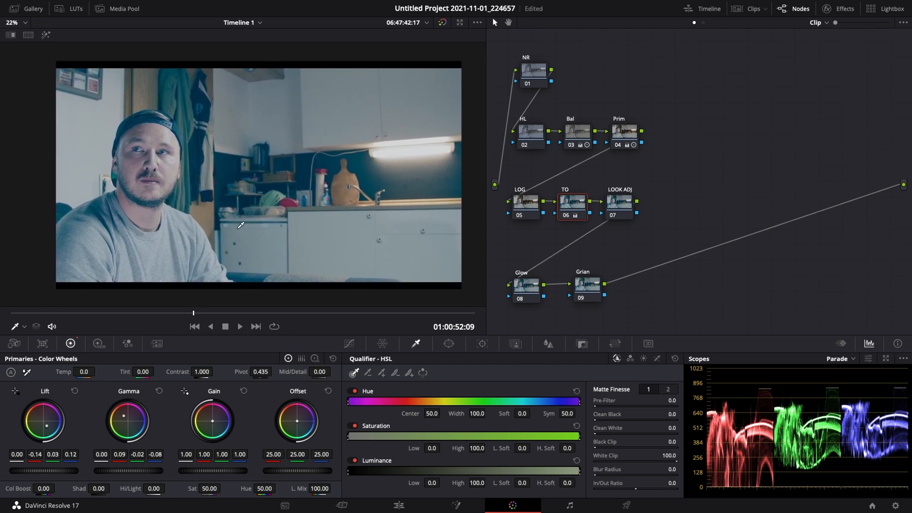
mouse_move(145, 358)
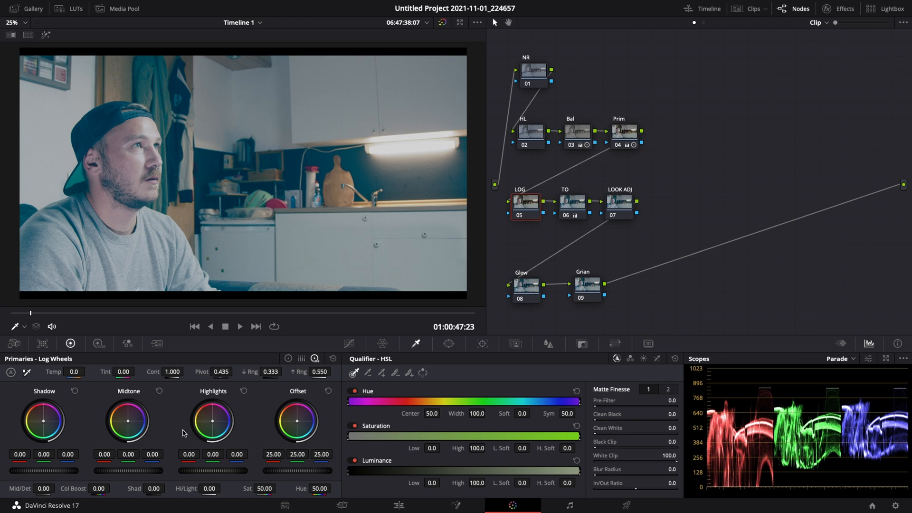
mouse_move(52, 413)
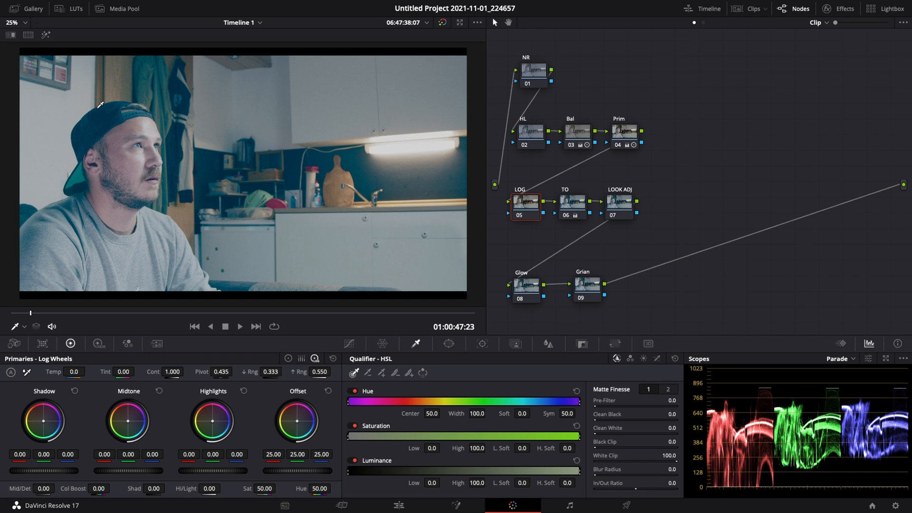
mouse_move(41, 423)
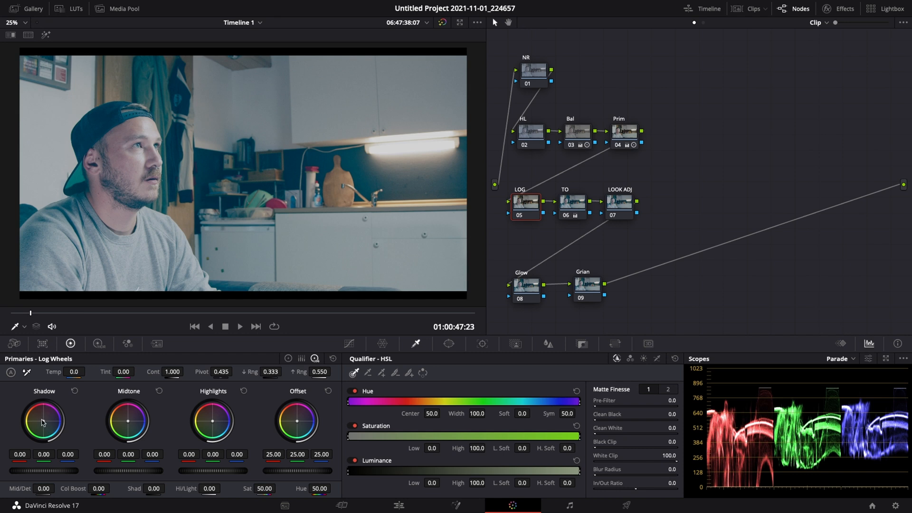
Warm the LOG node's Shadow wheel to 0.32, -0.08, -0.13 and toggle the node to compare
left_click_drag(42, 422, 46, 421)
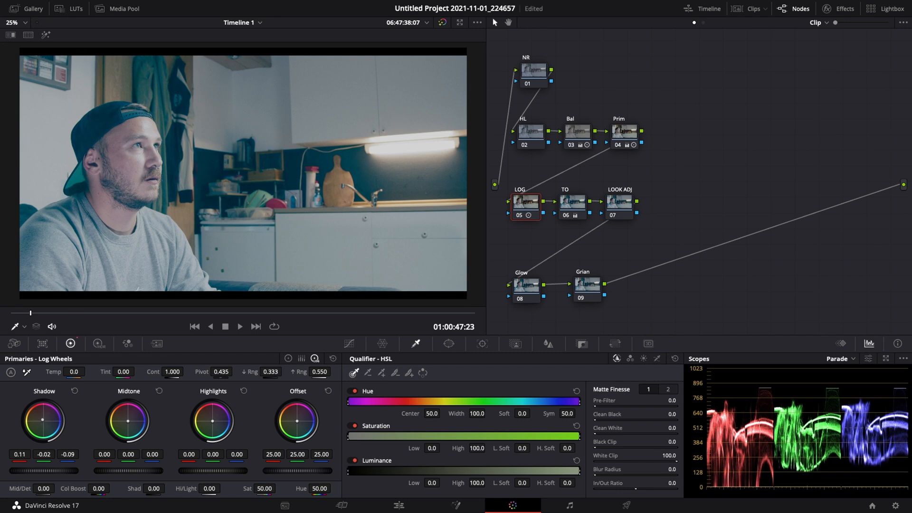
left_click_drag(43, 419, 43, 416)
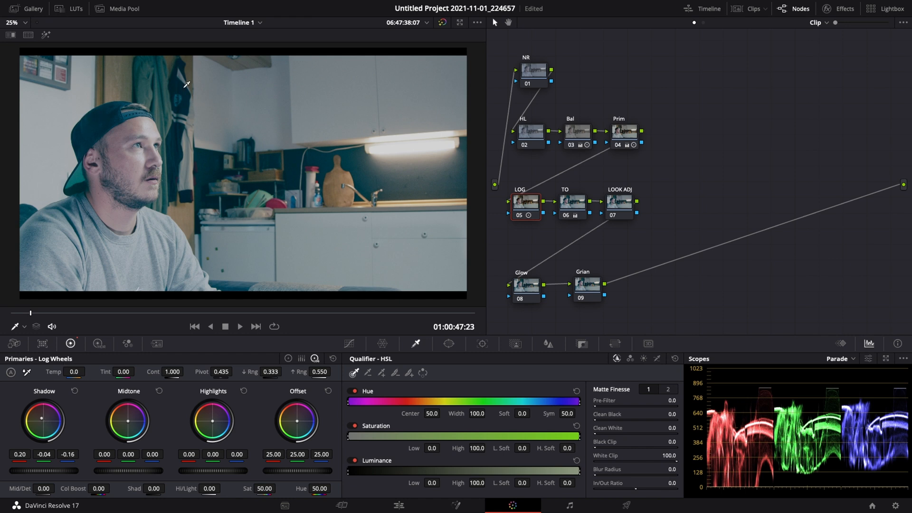
mouse_move(83, 339)
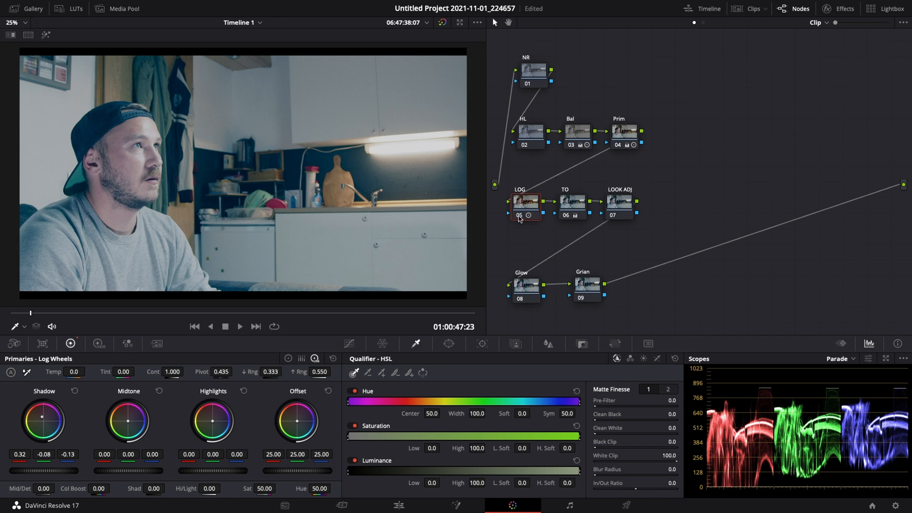
mouse_move(521, 217)
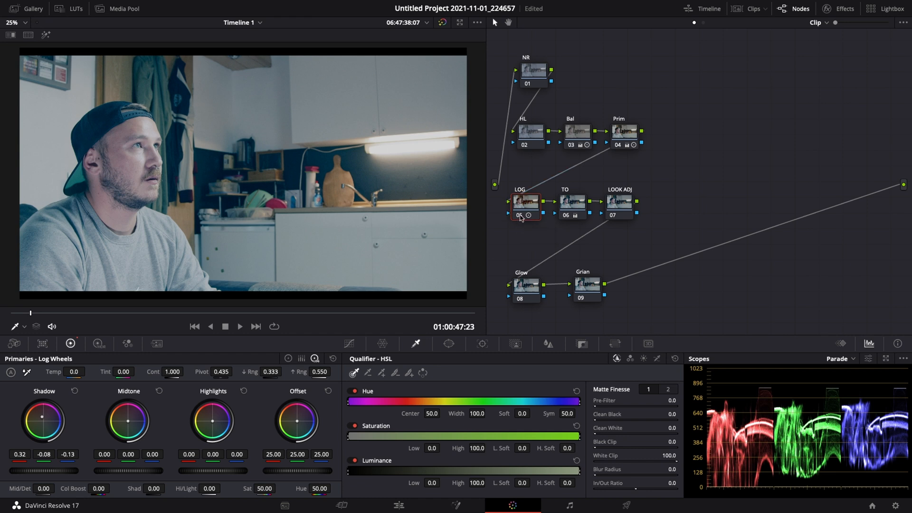
left_click(525, 203)
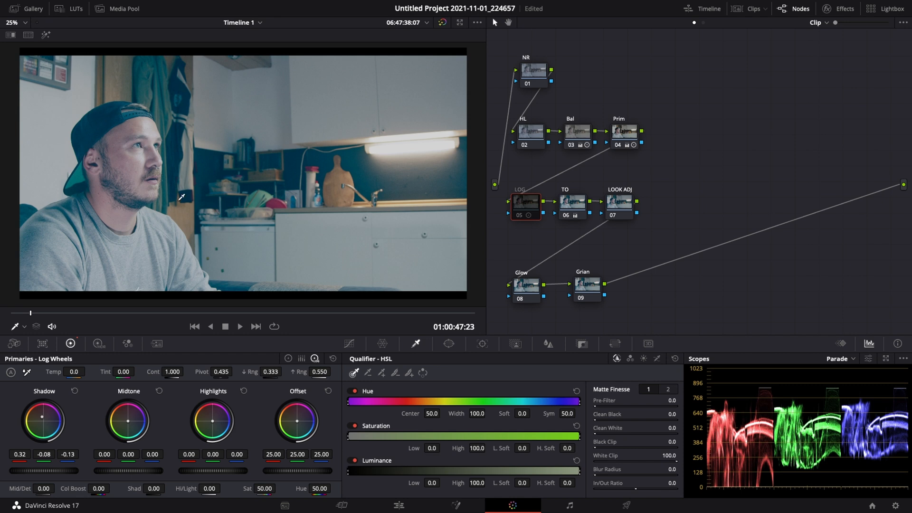
mouse_move(538, 226)
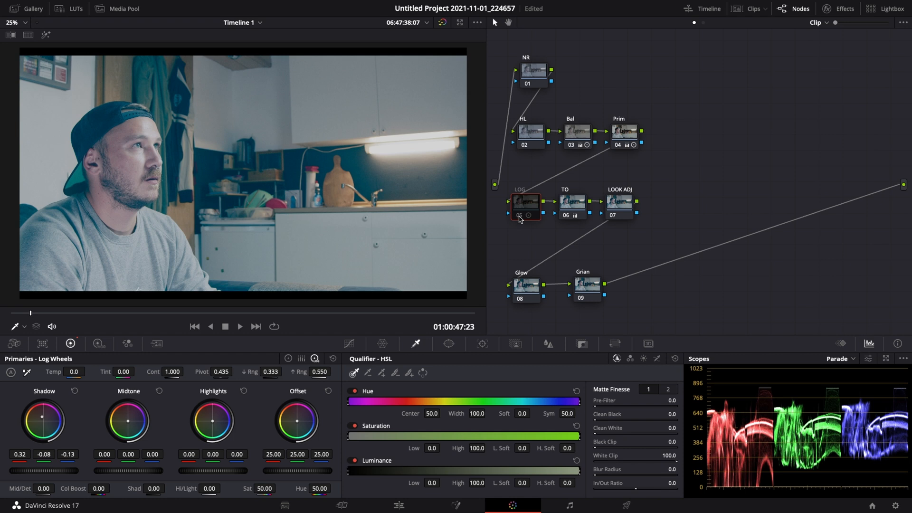
mouse_move(481, 209)
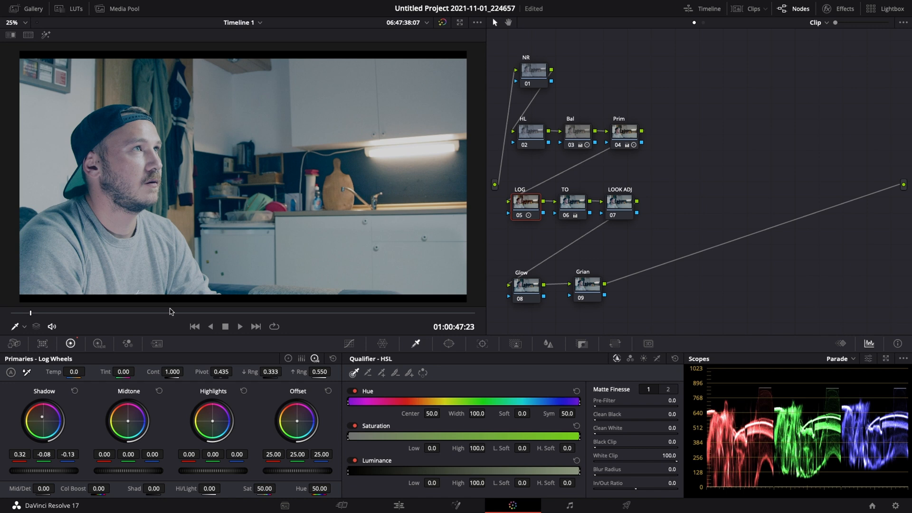
mouse_move(574, 202)
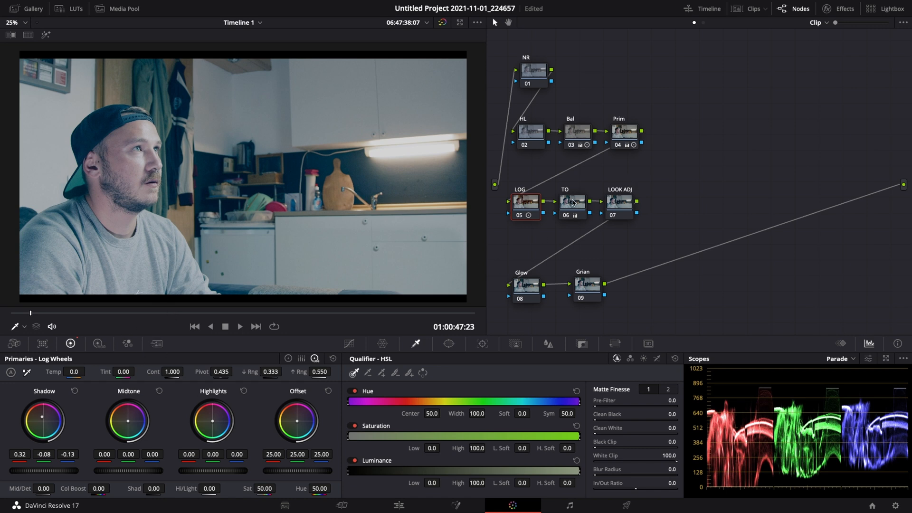
On the TO node's Color Wheels, push Lift toward teal (-0.21, 0.05, 0.11)
left_click(572, 201)
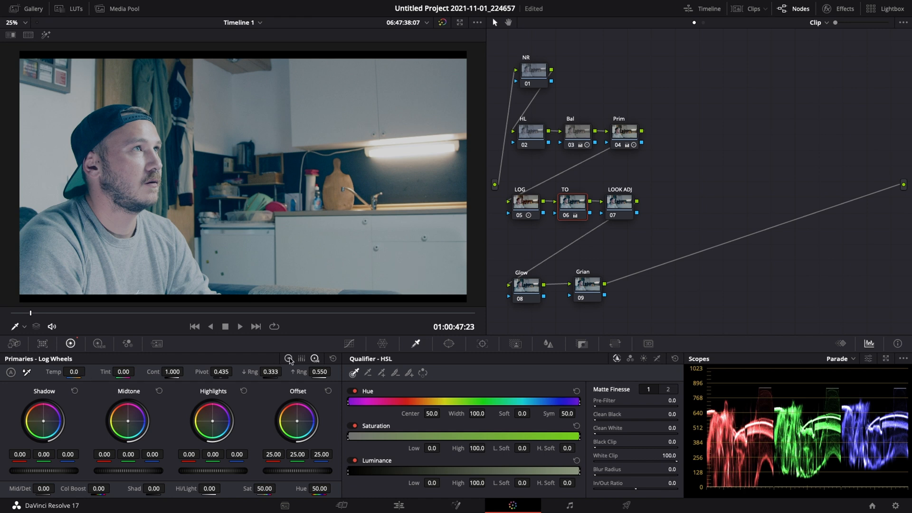
left_click(301, 358)
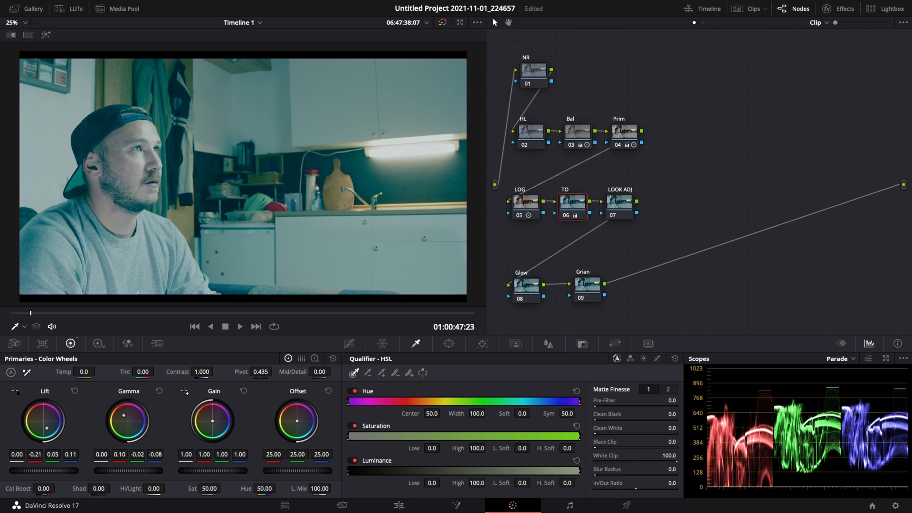
left_click_drag(129, 420, 144, 421)
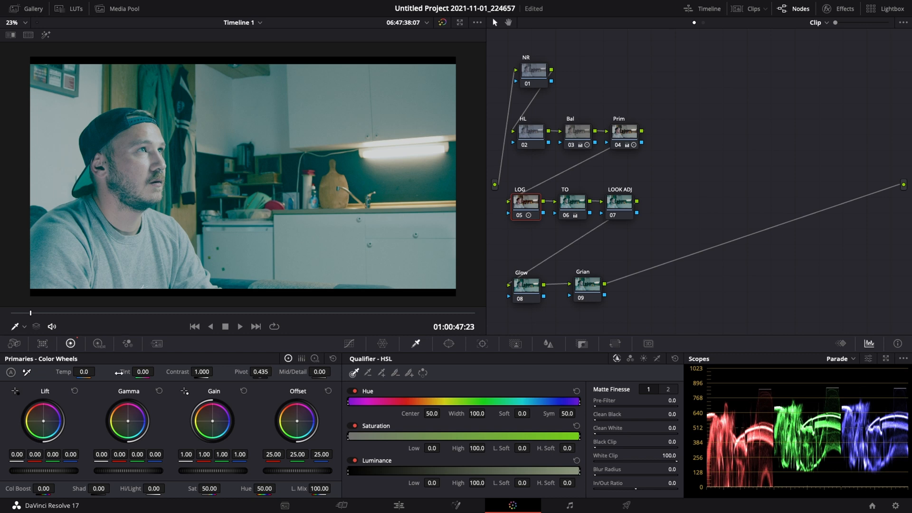
In the LOG node's Log Wheels, warm the shadows and cool the midtones toward blue (0.04, -0.00, -0.08)
left_click(314, 359)
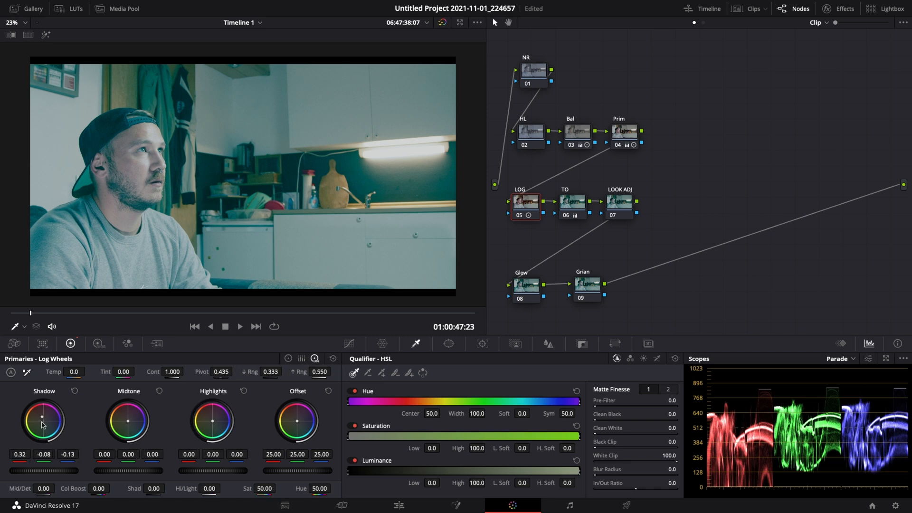
left_click_drag(43, 425, 43, 418)
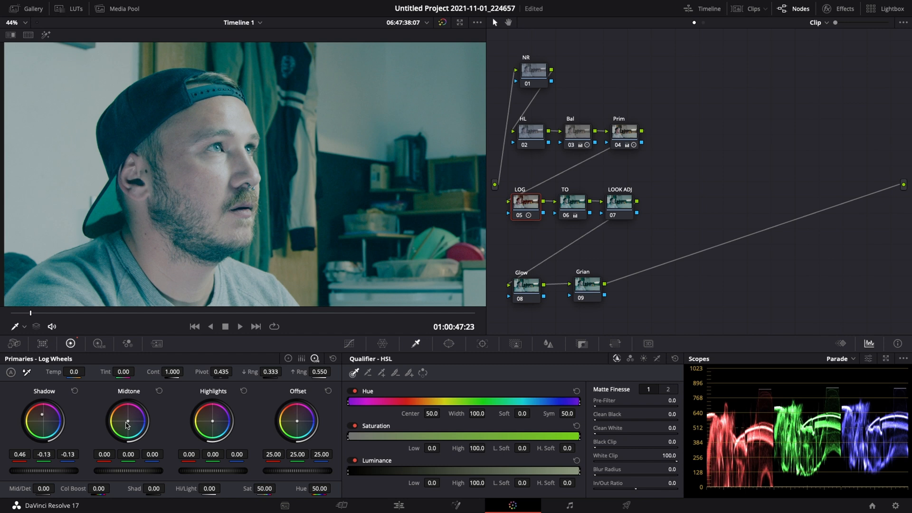
left_click_drag(129, 419, 127, 422)
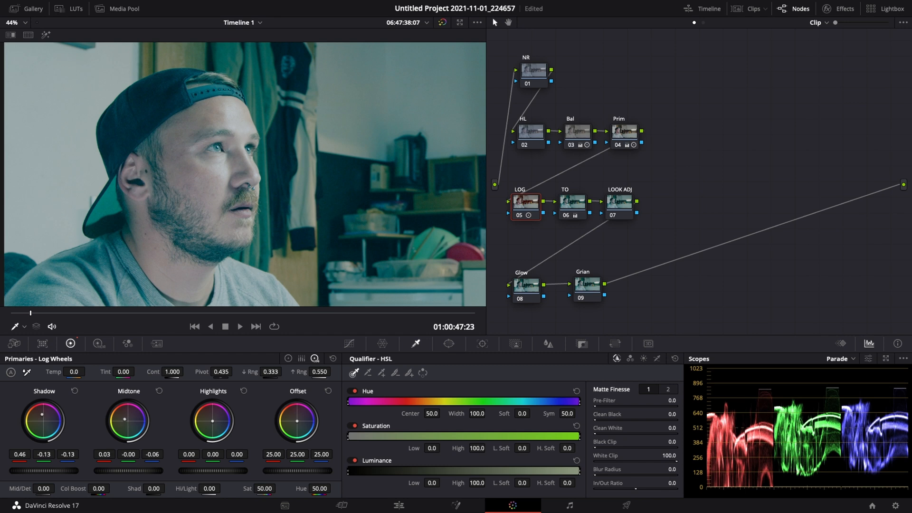
left_click_drag(127, 420, 132, 418)
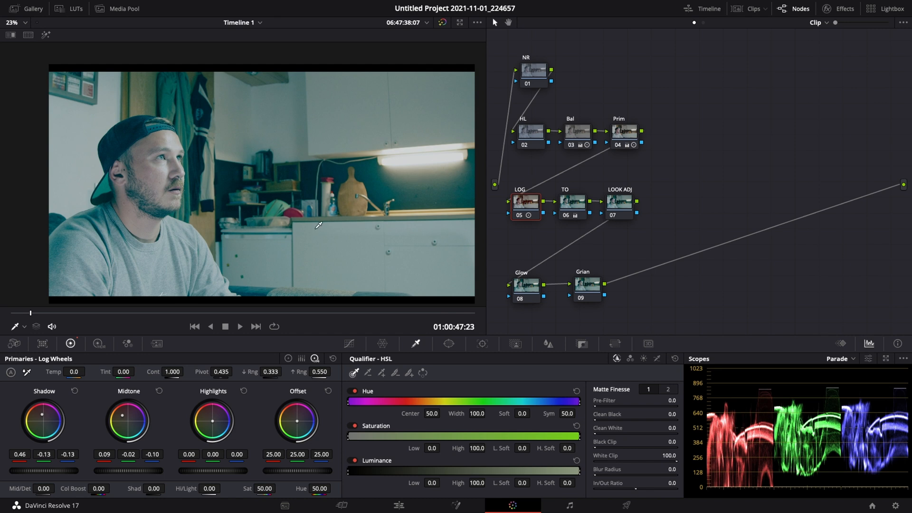
mouse_move(50, 408)
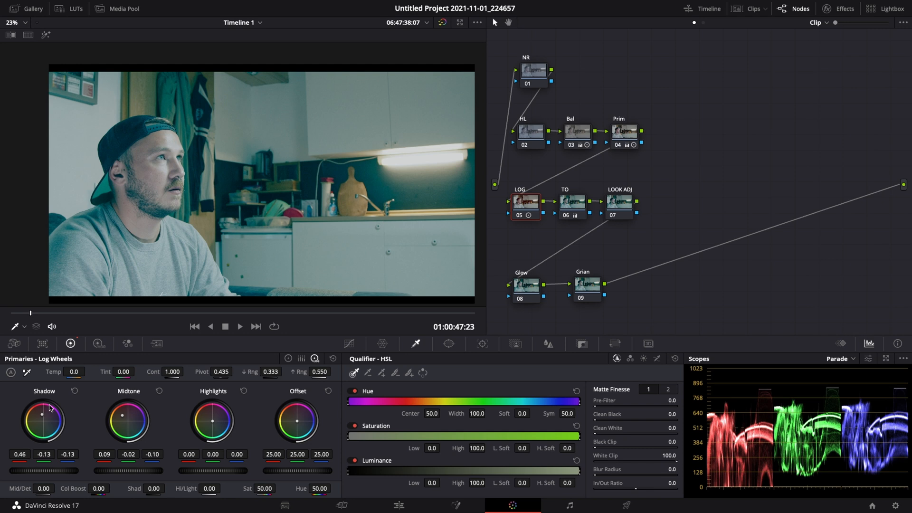
Push the shadows further to 0.68, -0.20, -0.09 and lower the Low Range to 0.399
left_click_drag(42, 421, 46, 416)
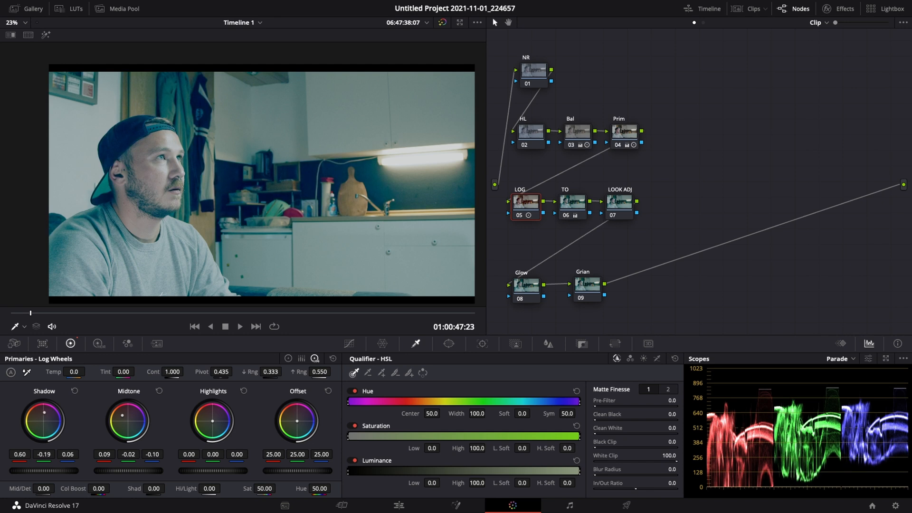
left_click_drag(42, 420, 47, 414)
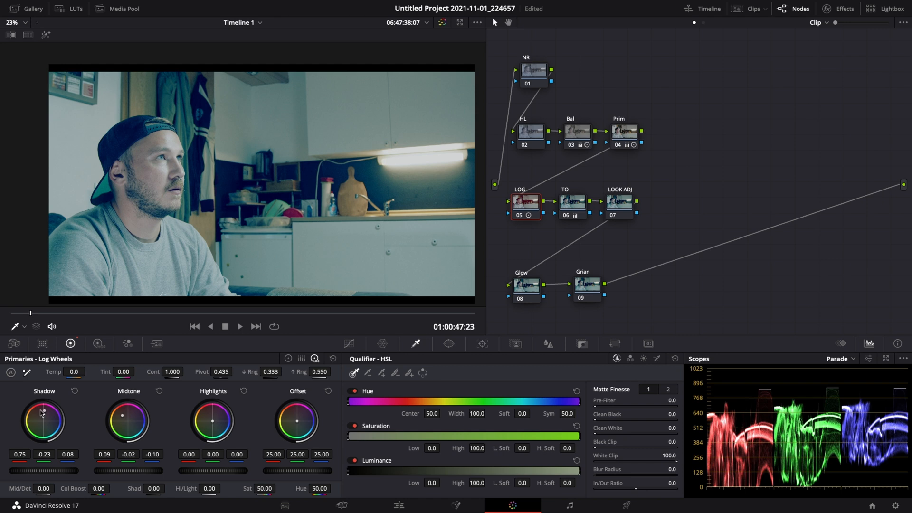
left_click_drag(42, 422, 40, 425)
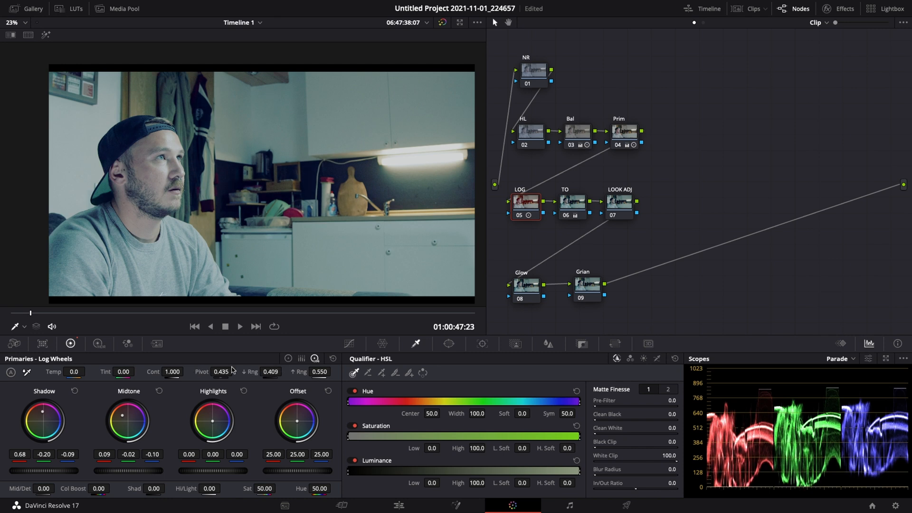
left_click_drag(127, 420, 122, 416)
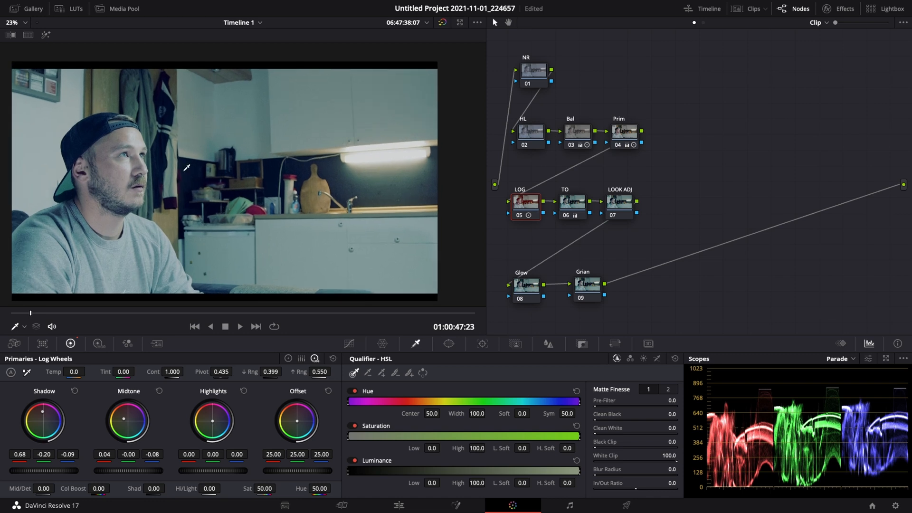
mouse_move(233, 188)
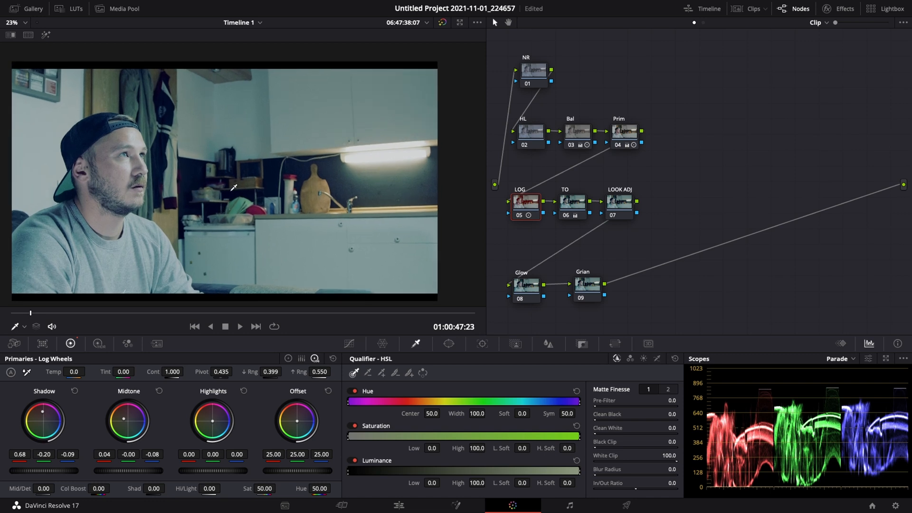
left_click(12, 21)
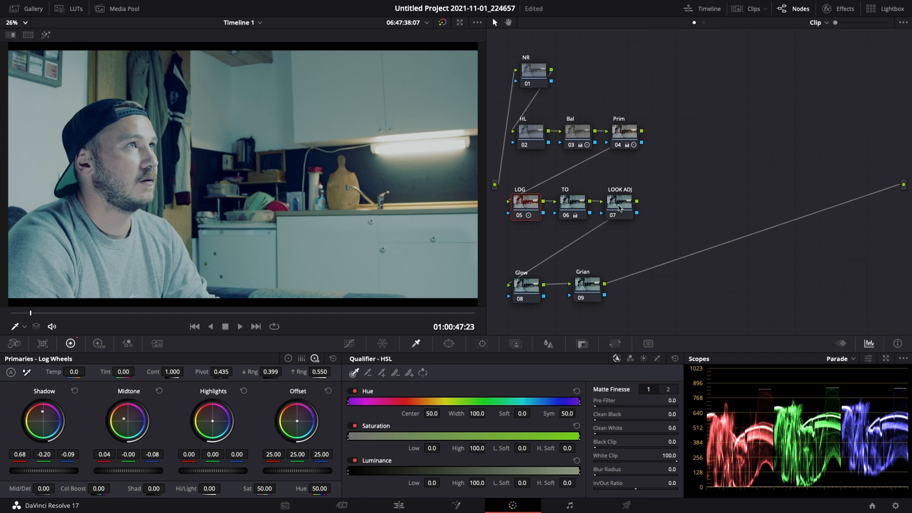
Give the LOOK ADJ node an S-shaped custom curve, pulling the shadow point down for deeper contrast
left_click(619, 202)
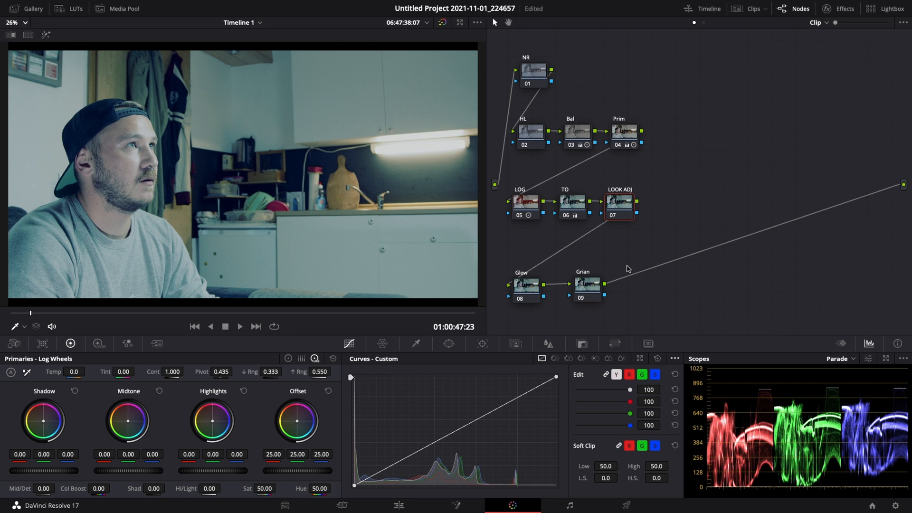
mouse_move(567, 276)
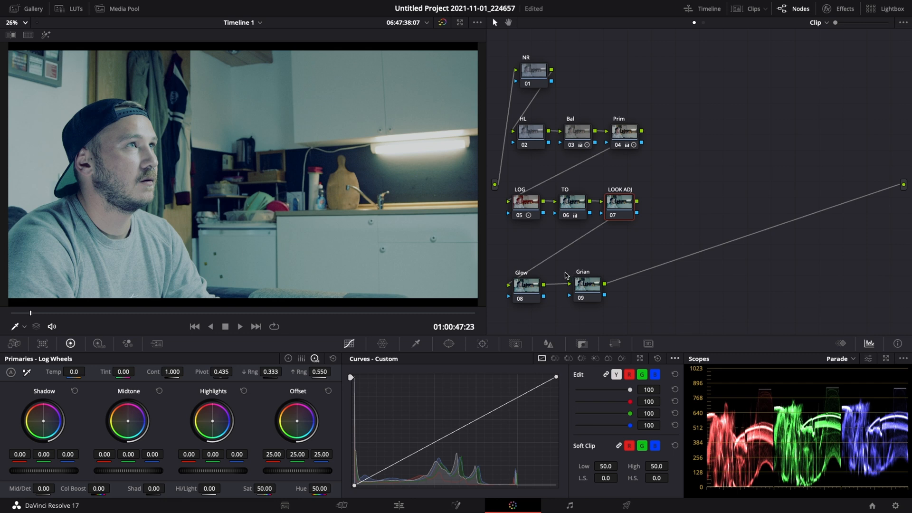
mouse_move(568, 274)
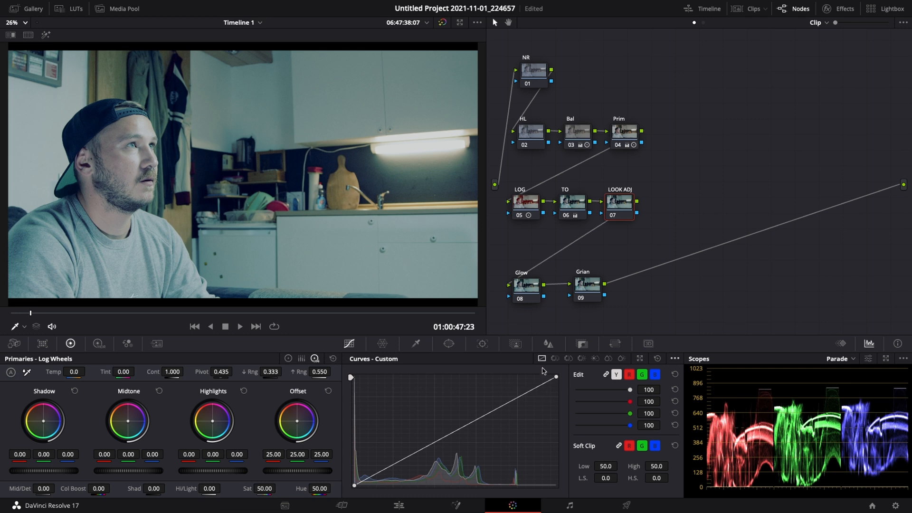
mouse_move(47, 401)
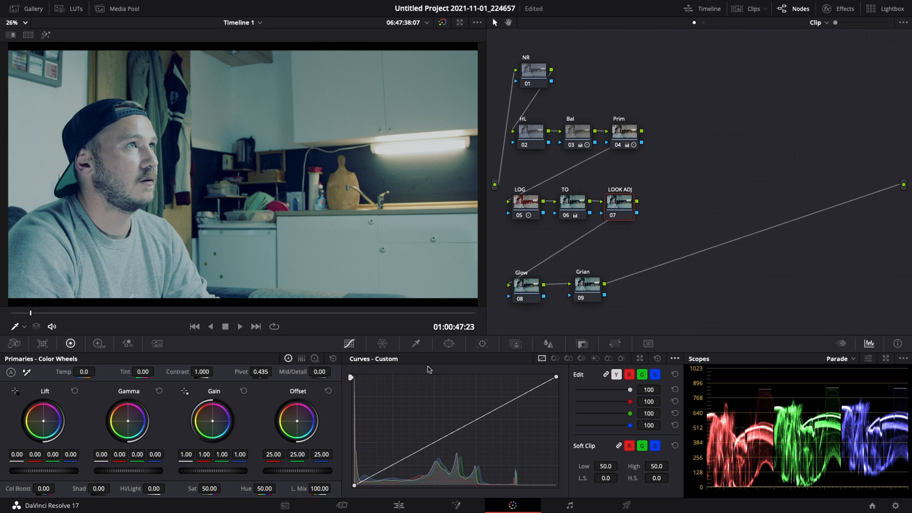
mouse_move(456, 376)
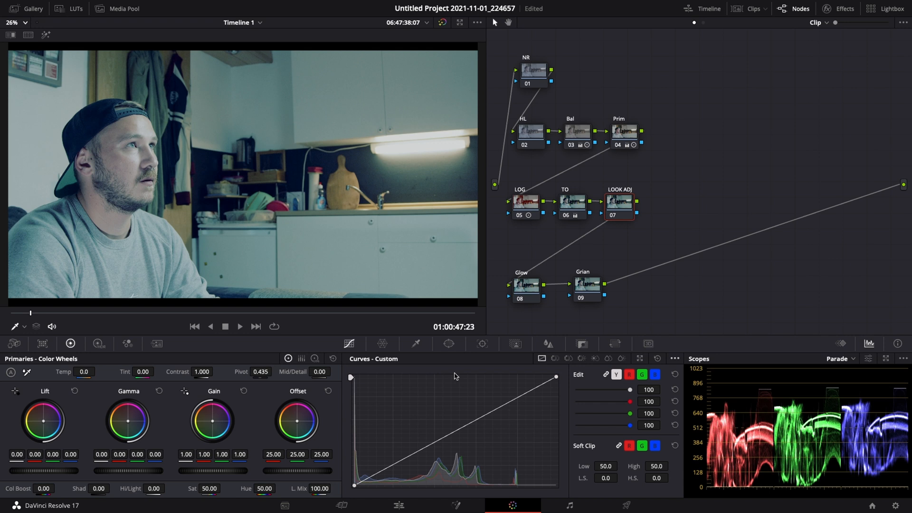
mouse_move(521, 367)
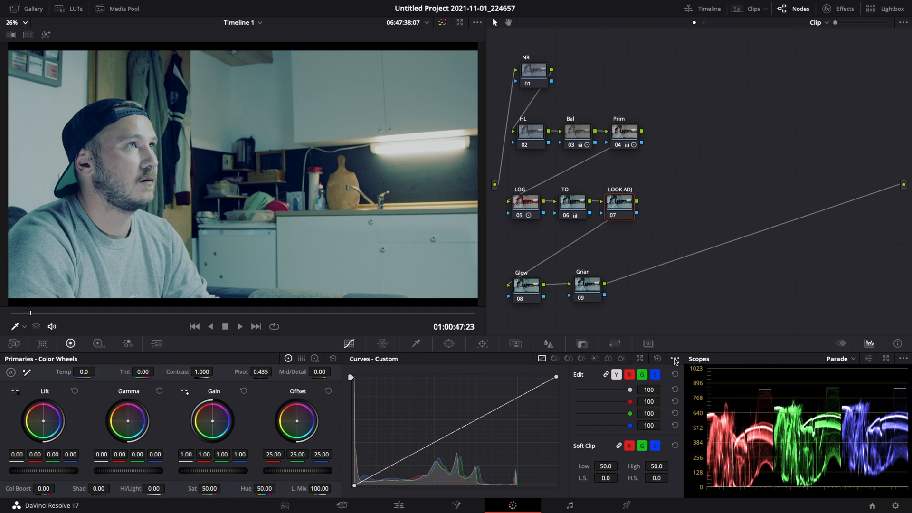
left_click(675, 359)
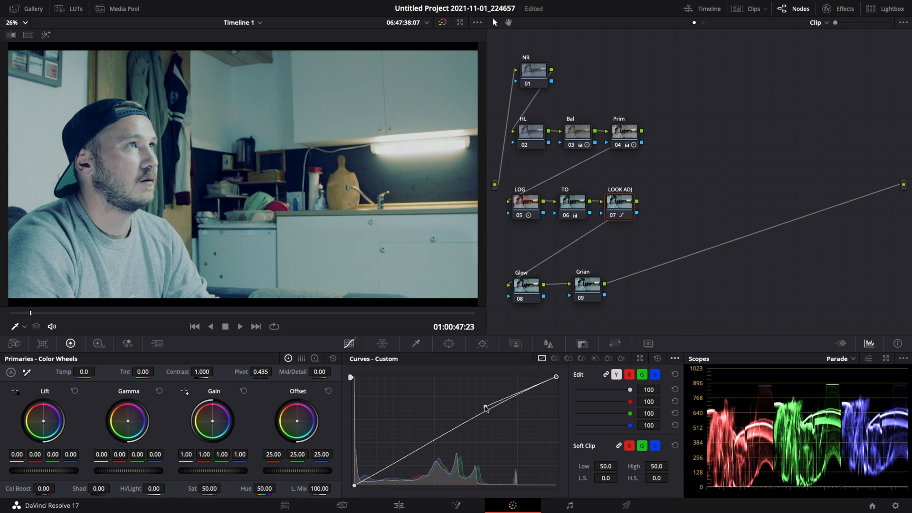
left_click_drag(486, 409, 485, 407)
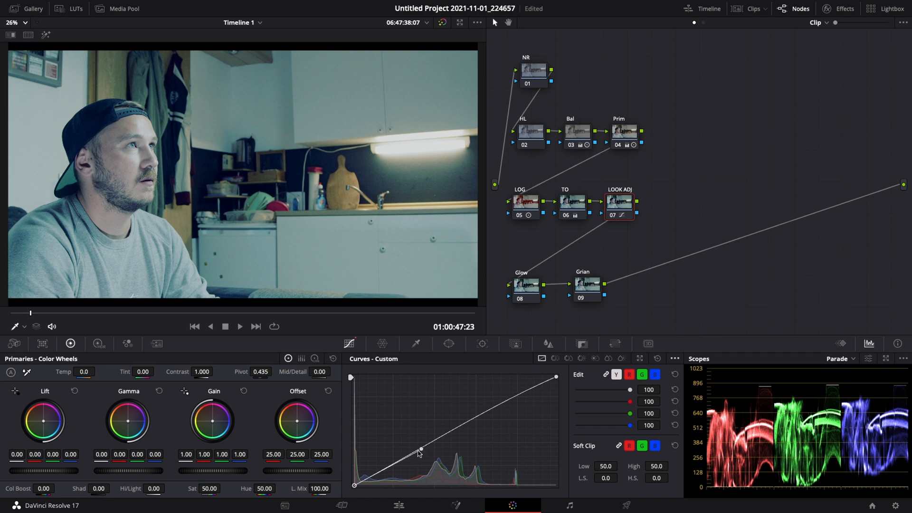
left_click_drag(419, 450, 382, 473)
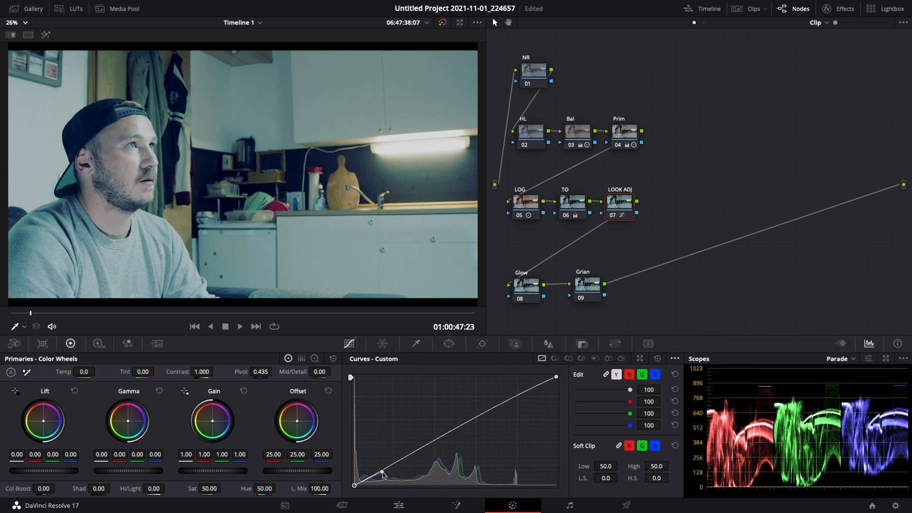
left_click_drag(383, 475, 403, 484)
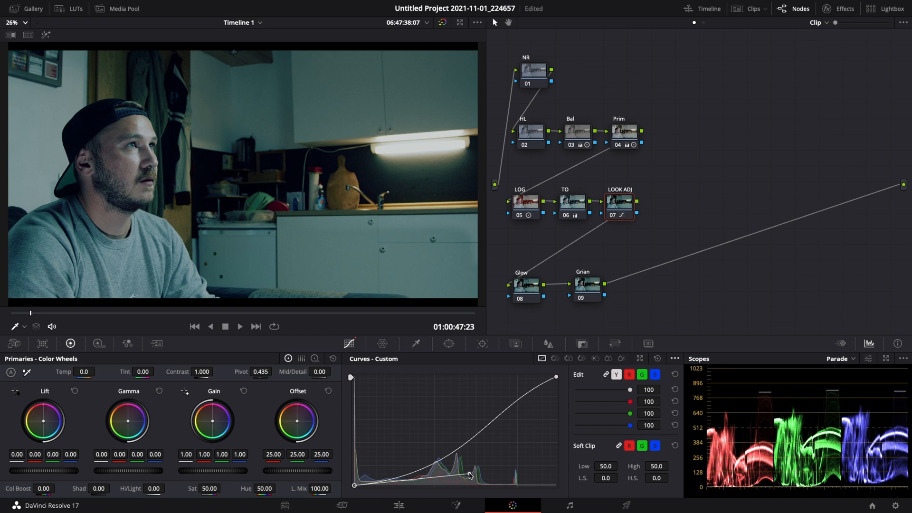
left_click_drag(468, 476, 471, 480)
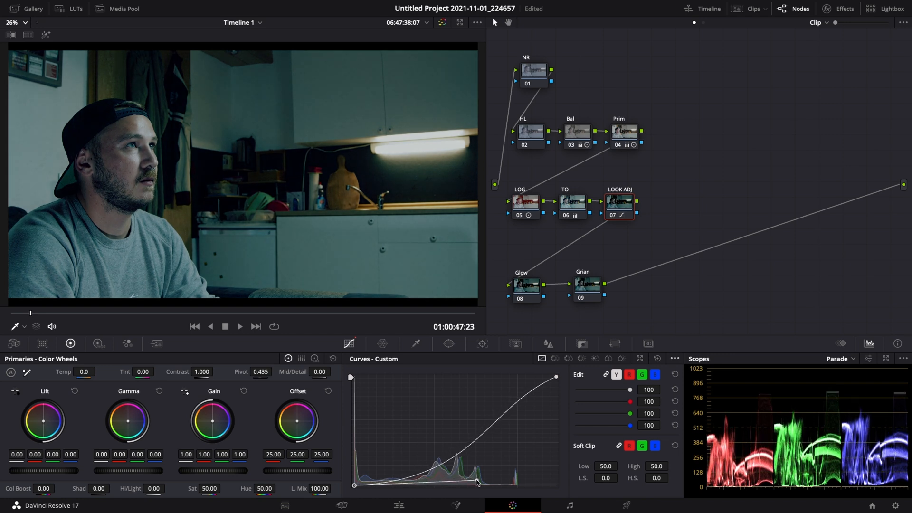
left_click_drag(477, 482, 462, 485)
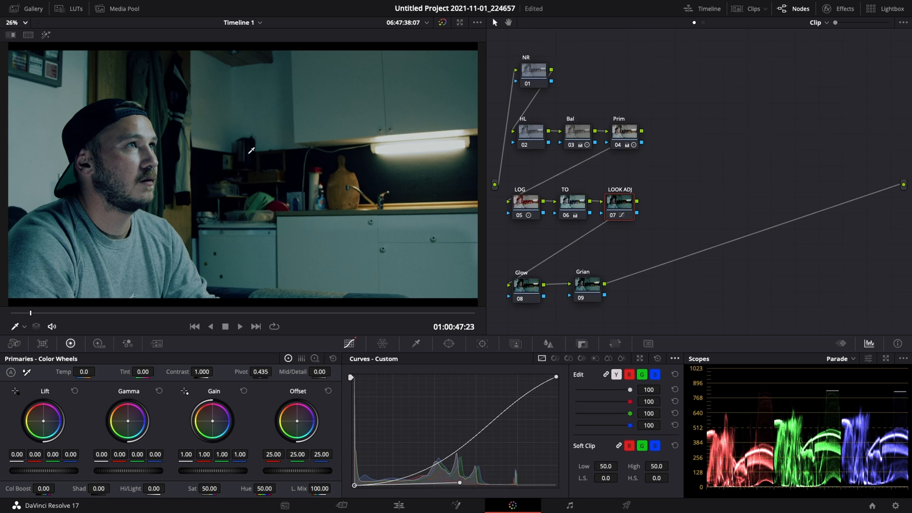
mouse_move(214, 261)
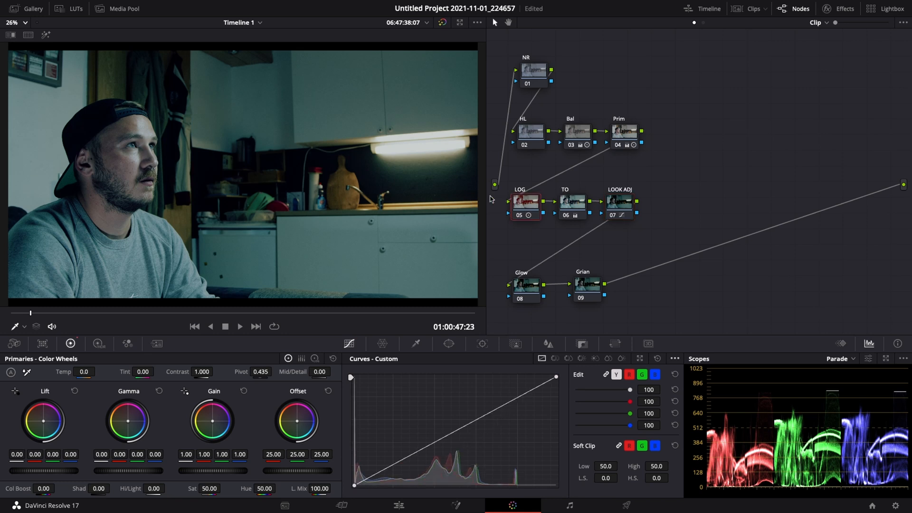
Warm the LOG node's Midtone log wheel slightly toward red (0.09, -0.02, -0.06)
left_click(572, 200)
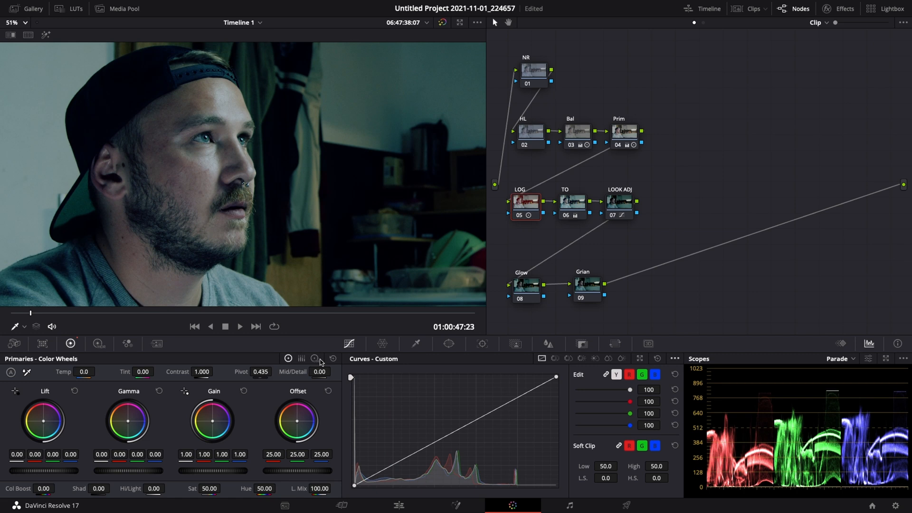
left_click(314, 358)
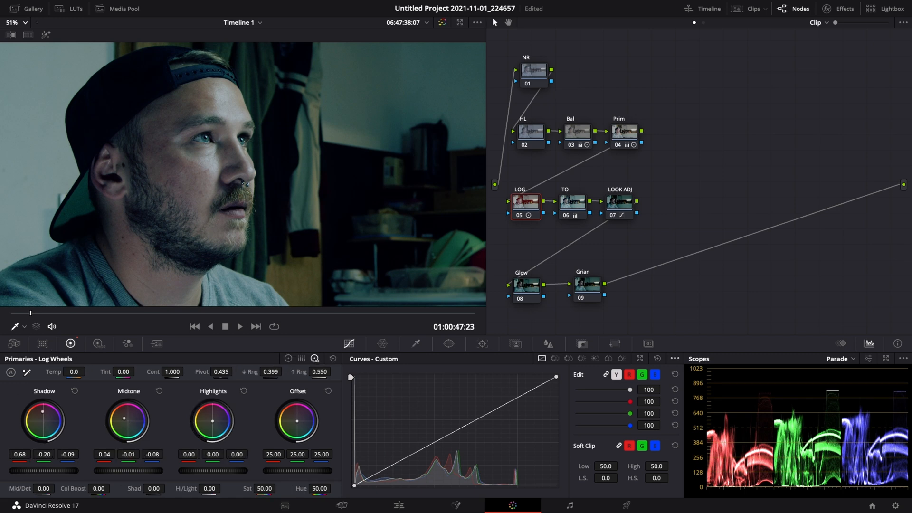
left_click_drag(128, 422, 131, 419)
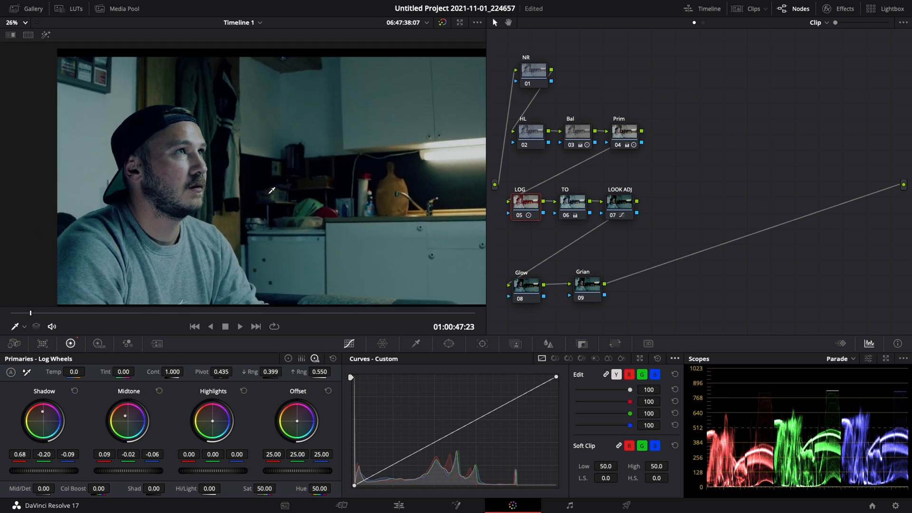
scroll("down", 3)
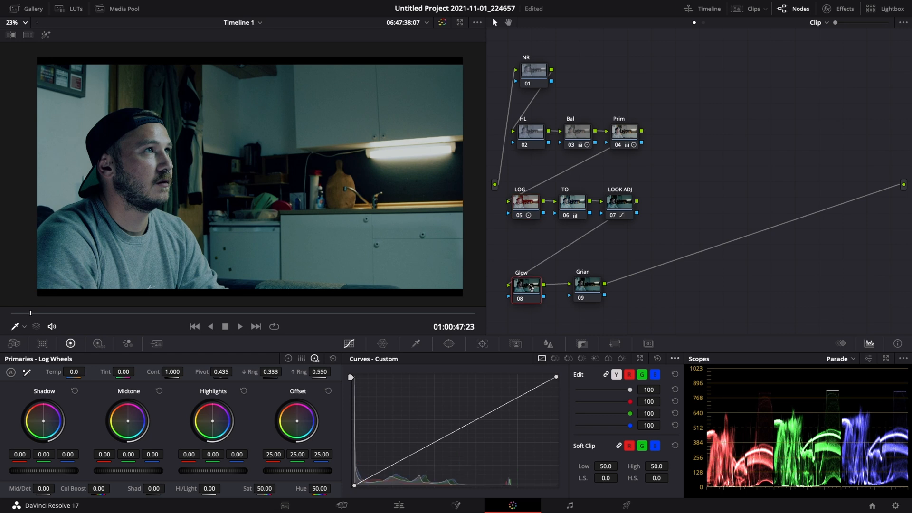
mouse_move(856, 19)
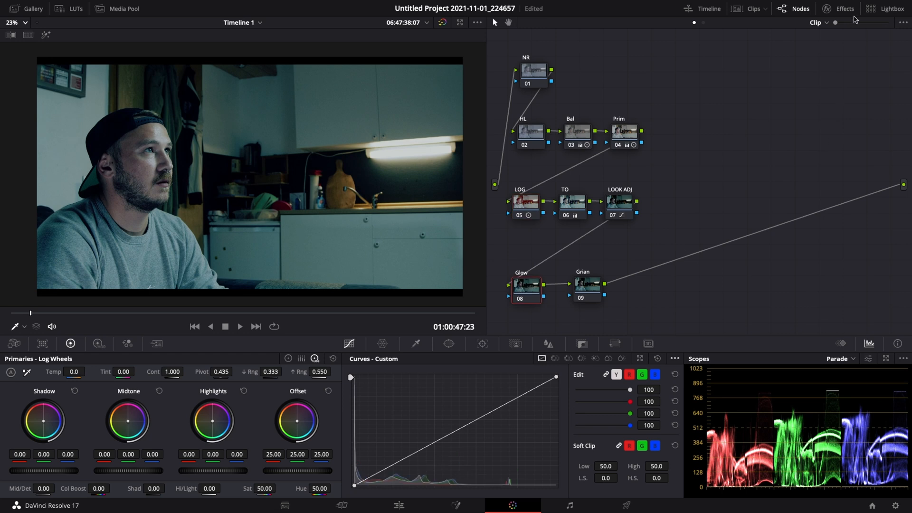
mouse_move(525, 292)
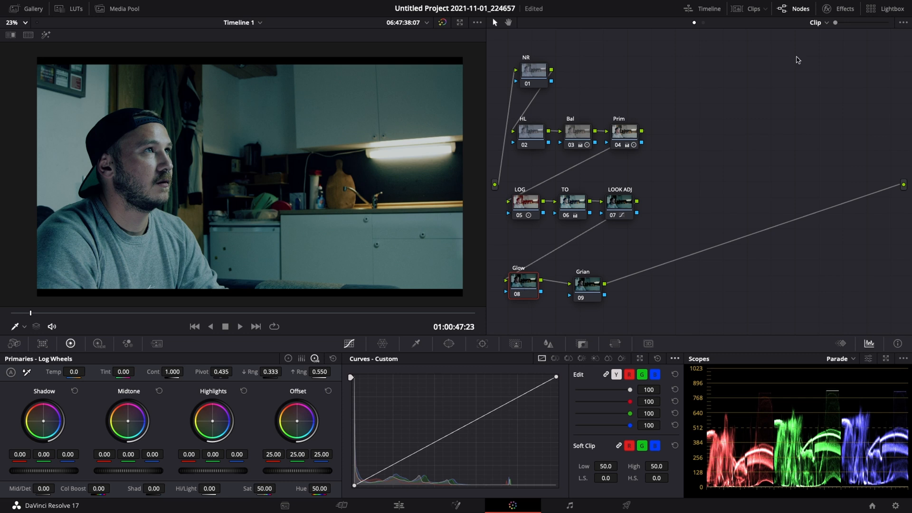
Find Glow in the effects library and add it to the Glow node
left_click(838, 9)
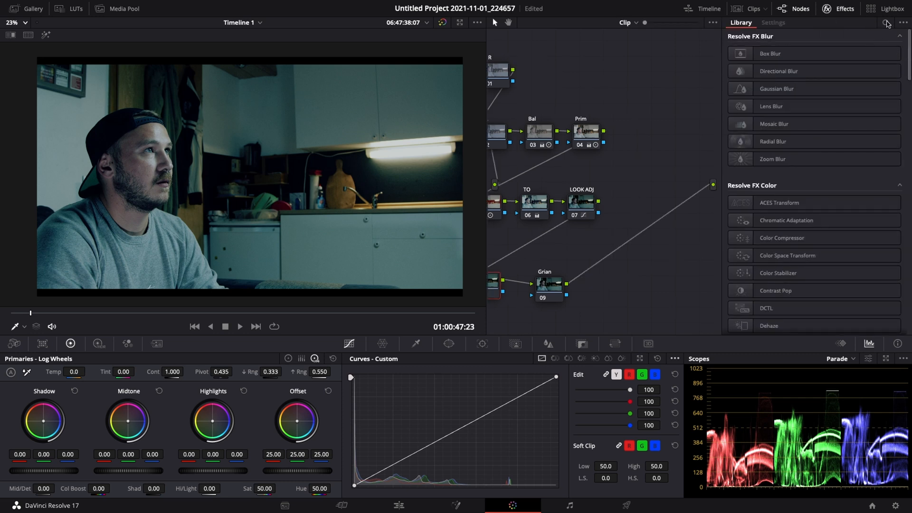
type("Glow")
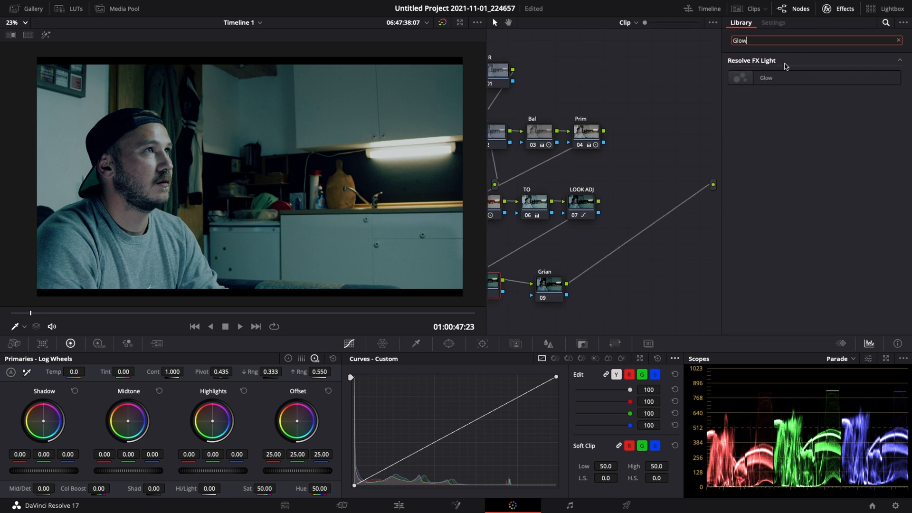
left_click(774, 22)
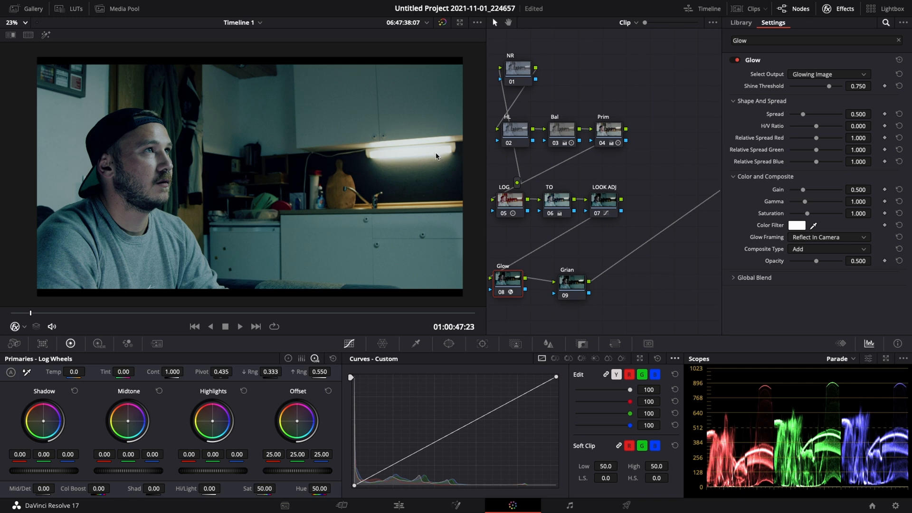
mouse_move(820, 71)
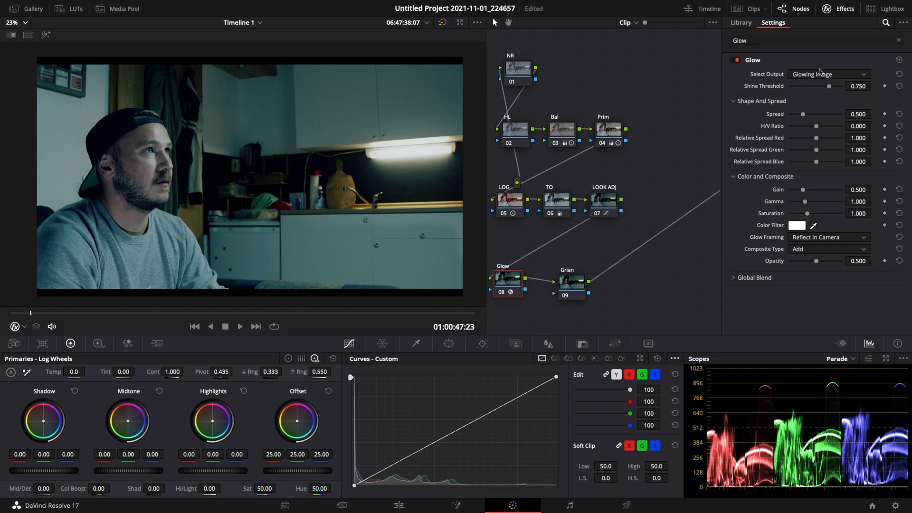
Blend the glow as Softlight and dial the shine threshold to about 0.285
left_click_drag(829, 87, 821, 87)
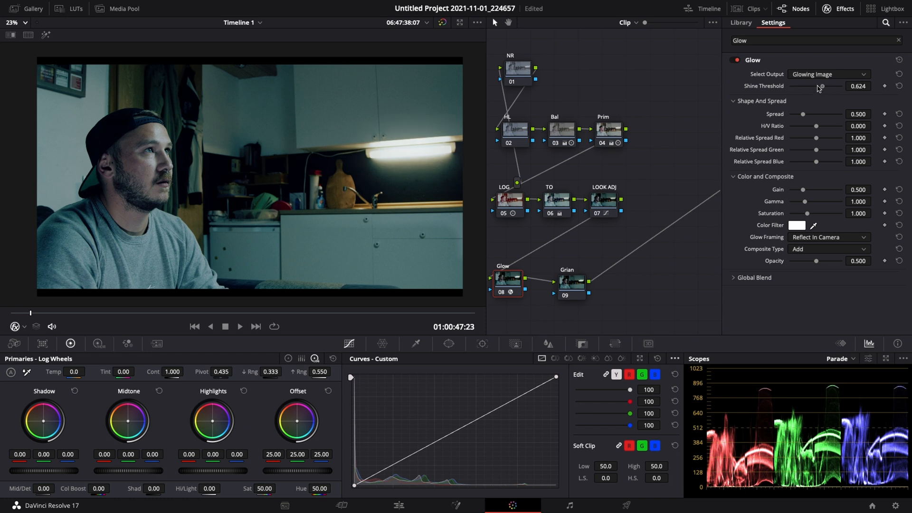
left_click_drag(820, 87, 792, 86)
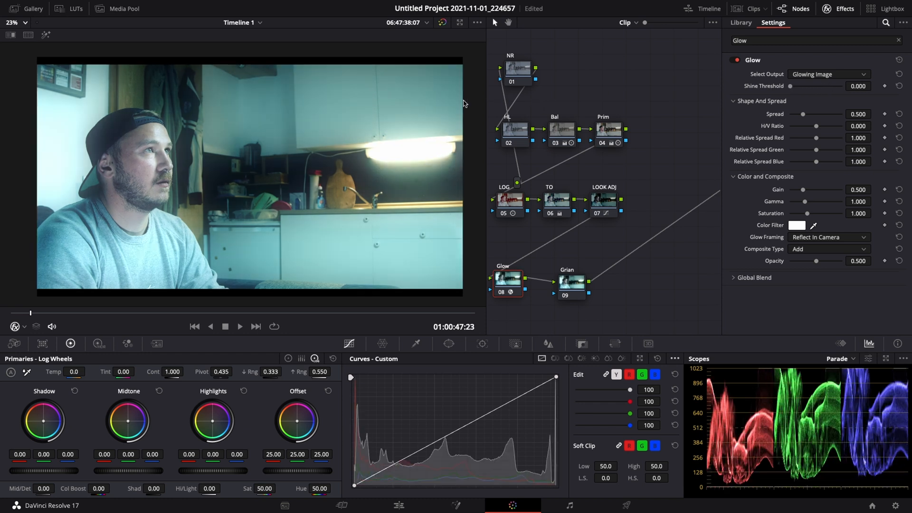
mouse_move(725, 218)
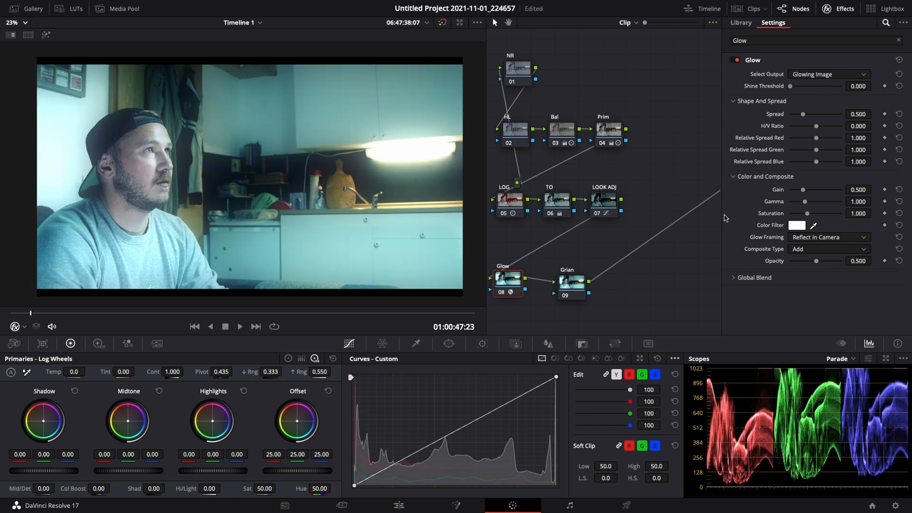
left_click(828, 249)
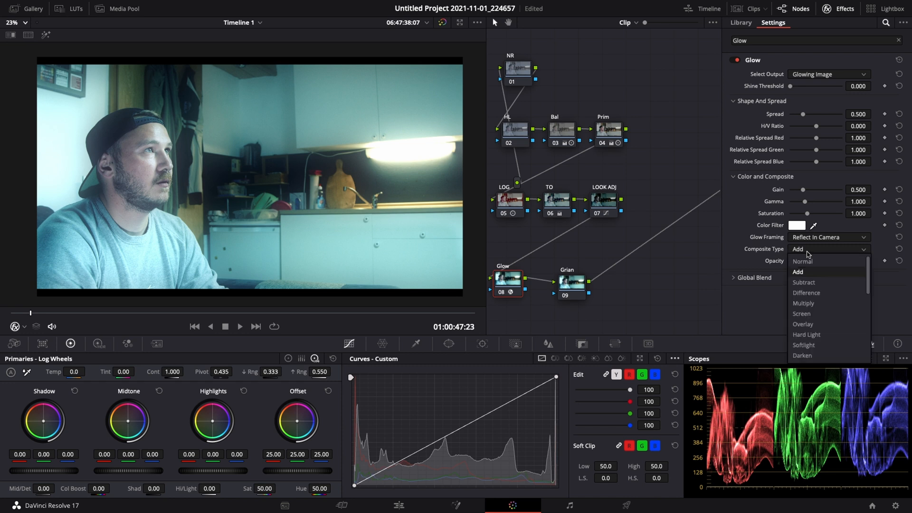
left_click(804, 345)
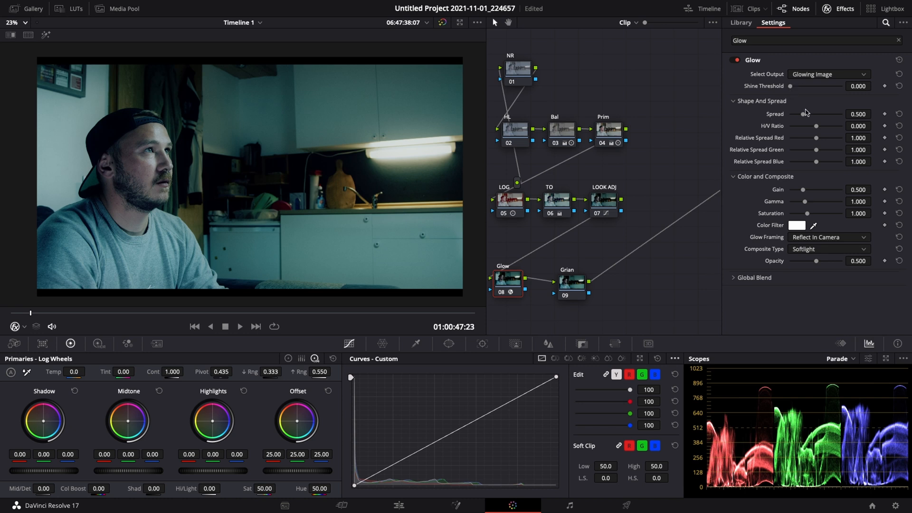
left_click_drag(790, 86, 794, 87)
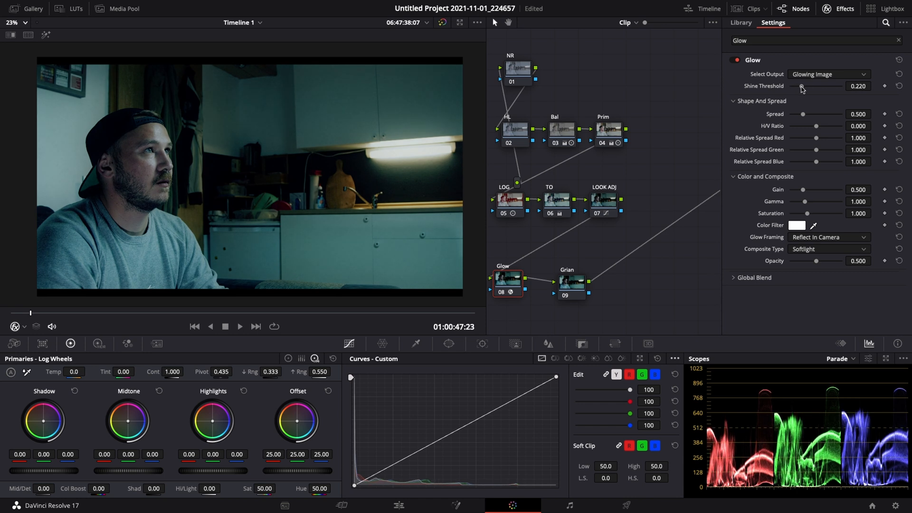
left_click_drag(802, 86, 812, 87)
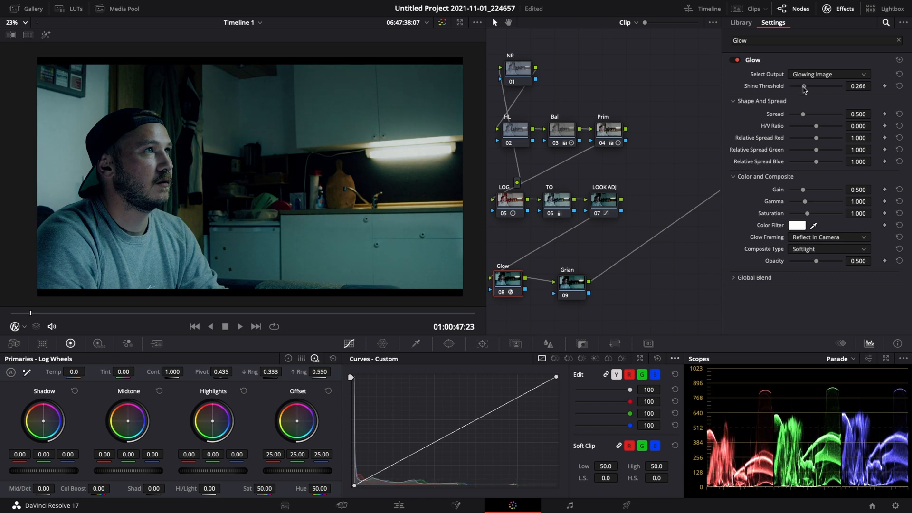
left_click_drag(804, 86, 806, 87)
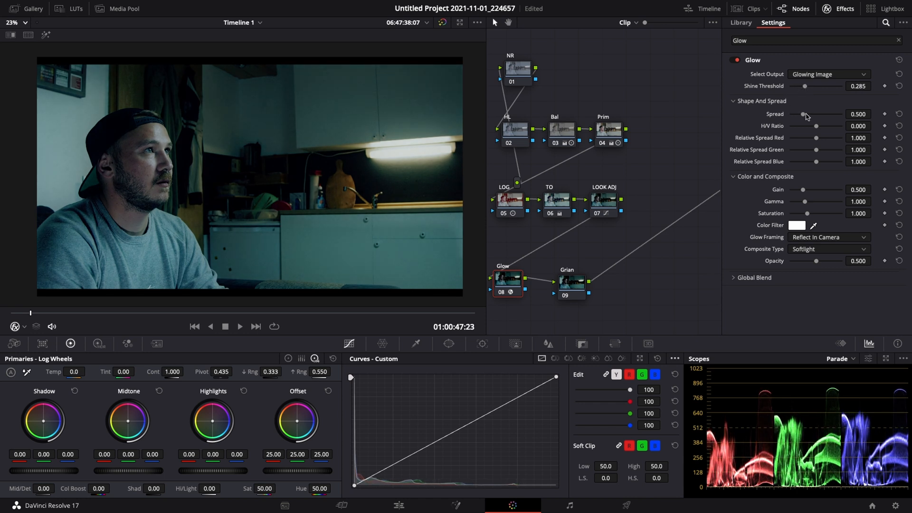
Settle the glow spread at 1.064 and the shine threshold at 0.064
left_click_drag(818, 114, 838, 114)
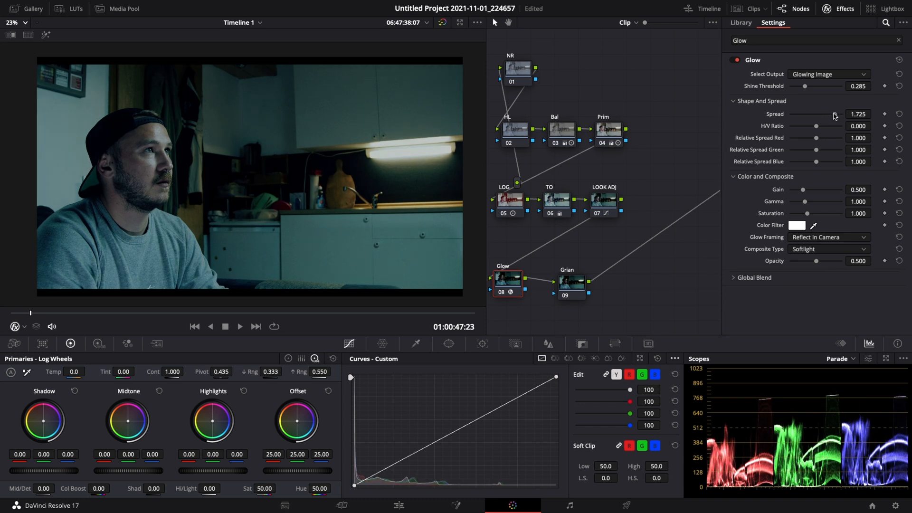
left_click_drag(836, 114, 814, 115)
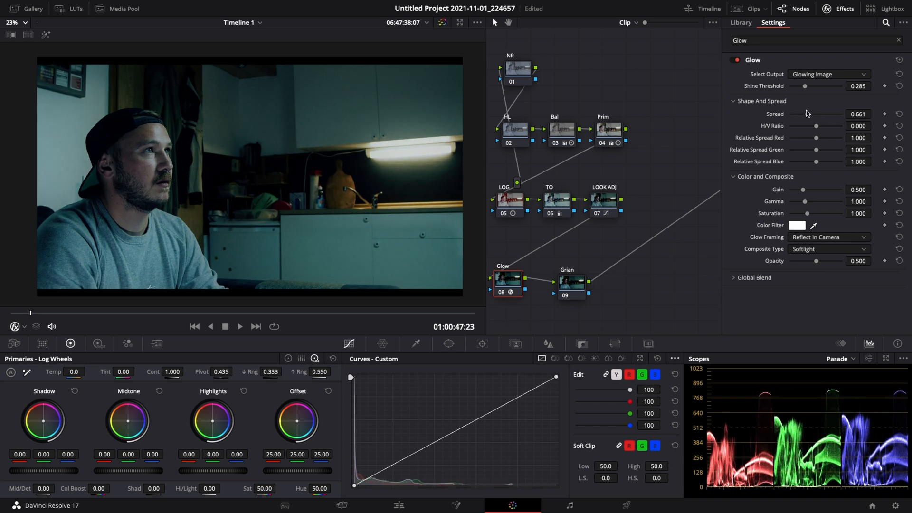
left_click_drag(816, 114, 829, 114)
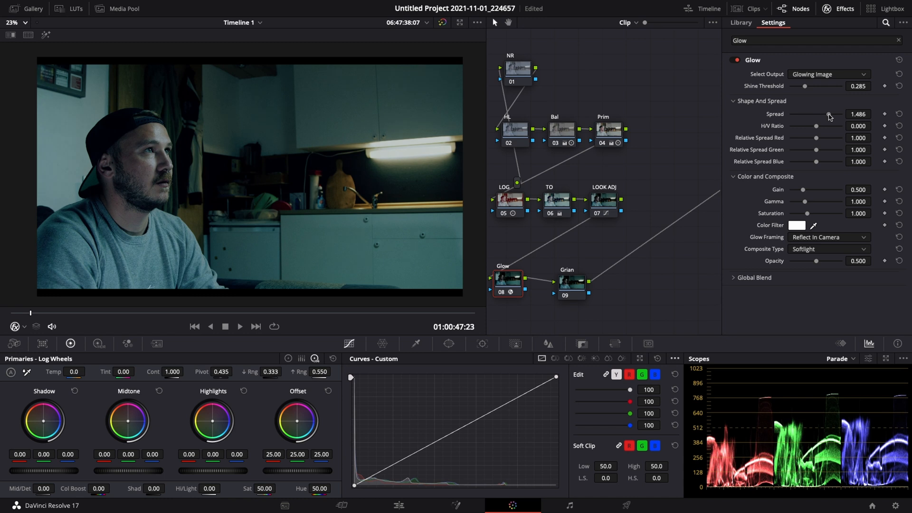
left_click_drag(820, 114, 816, 114)
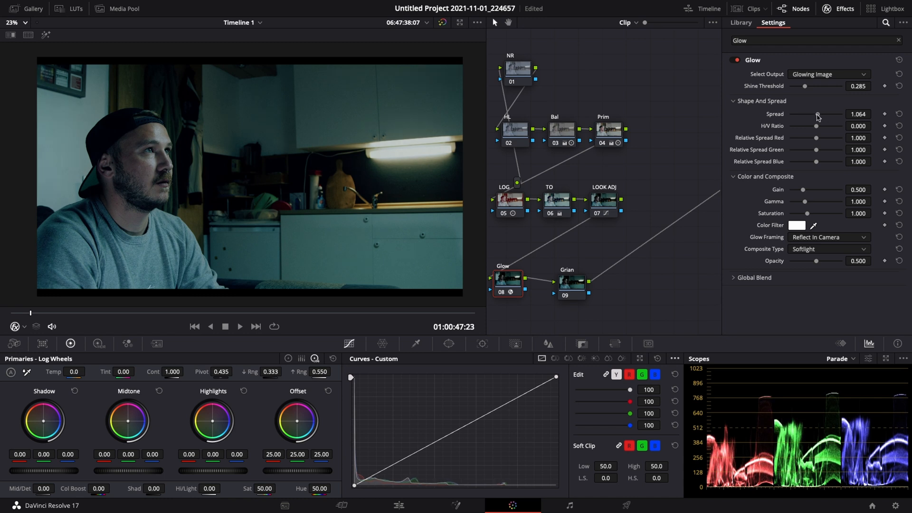
mouse_move(802, 87)
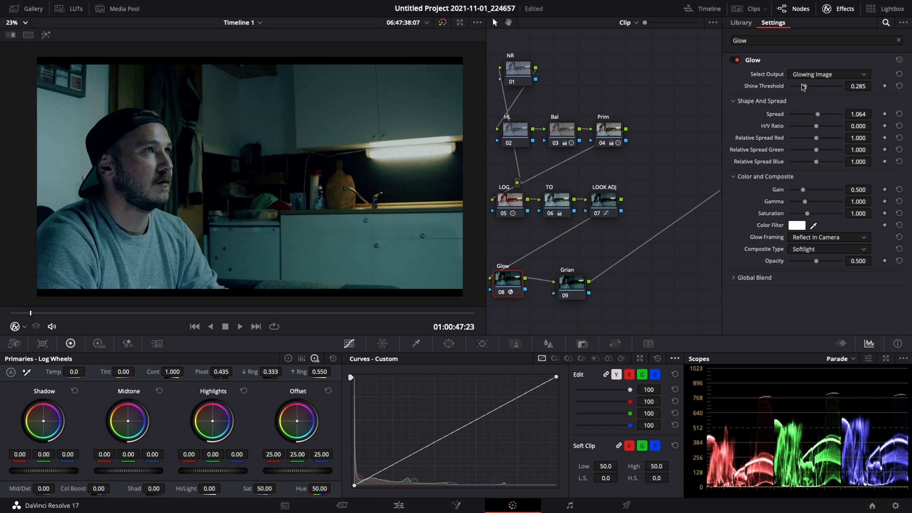
left_click_drag(821, 87, 780, 86)
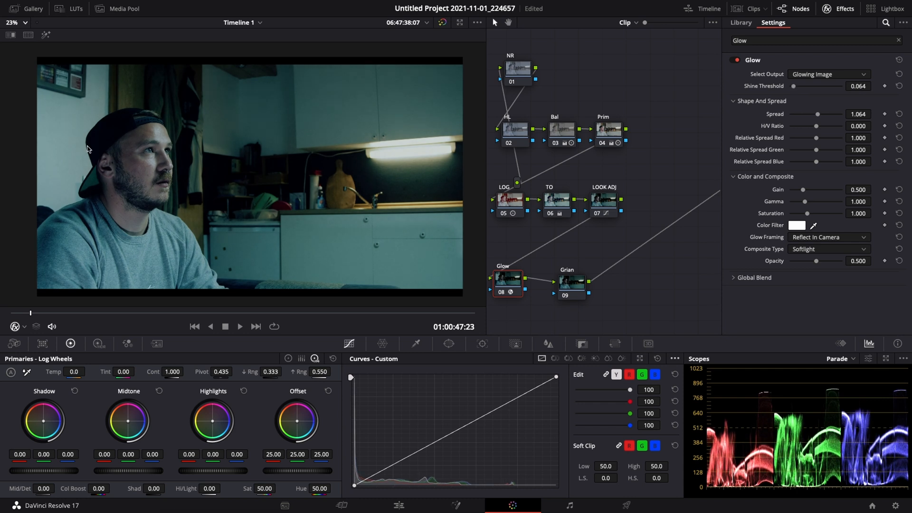
mouse_move(206, 183)
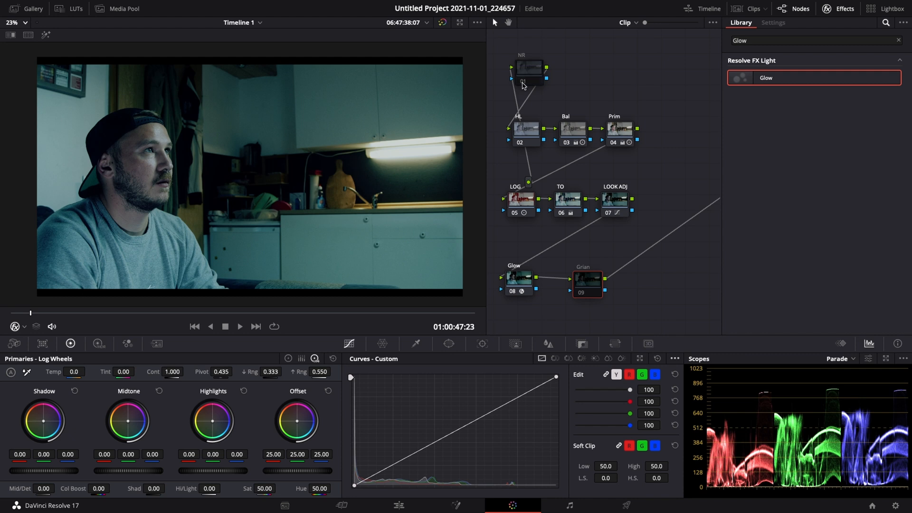
mouse_move(565, 94)
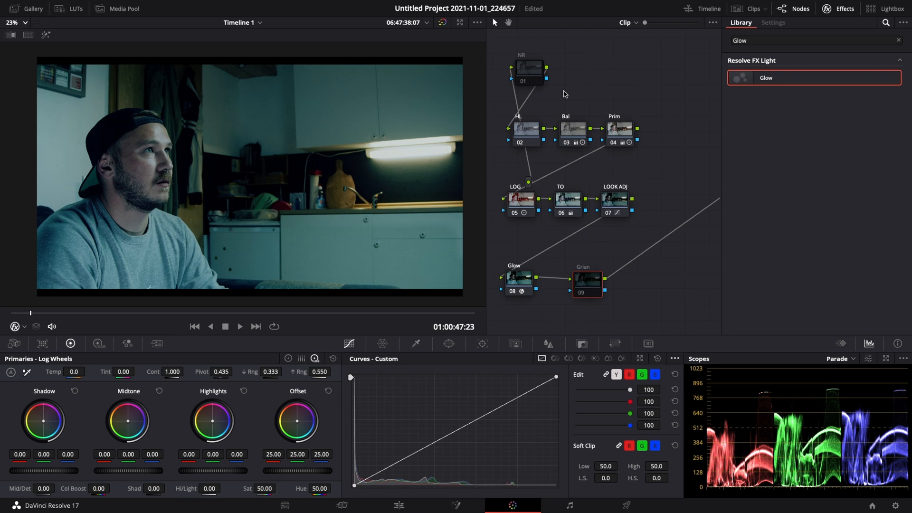
Show the Glow node's settings, then hide the effects panel to see the whole node tree
left_click(772, 22)
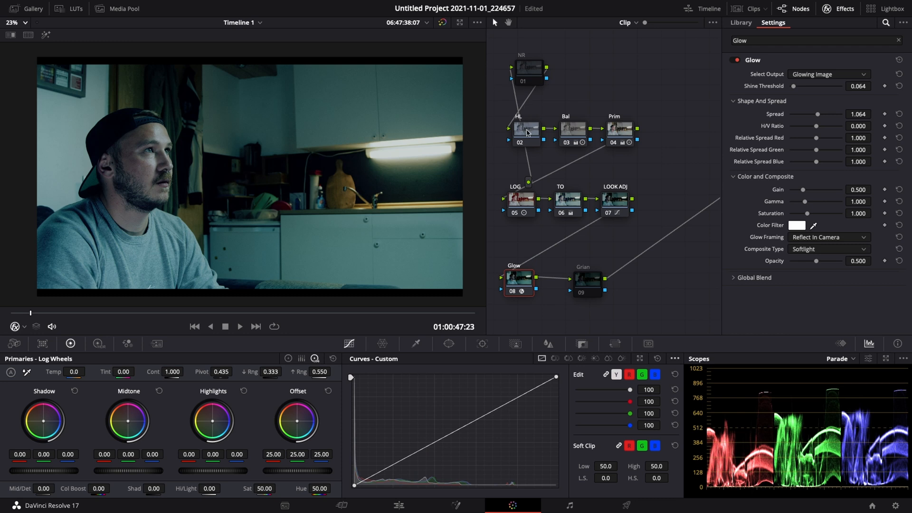
left_click(740, 22)
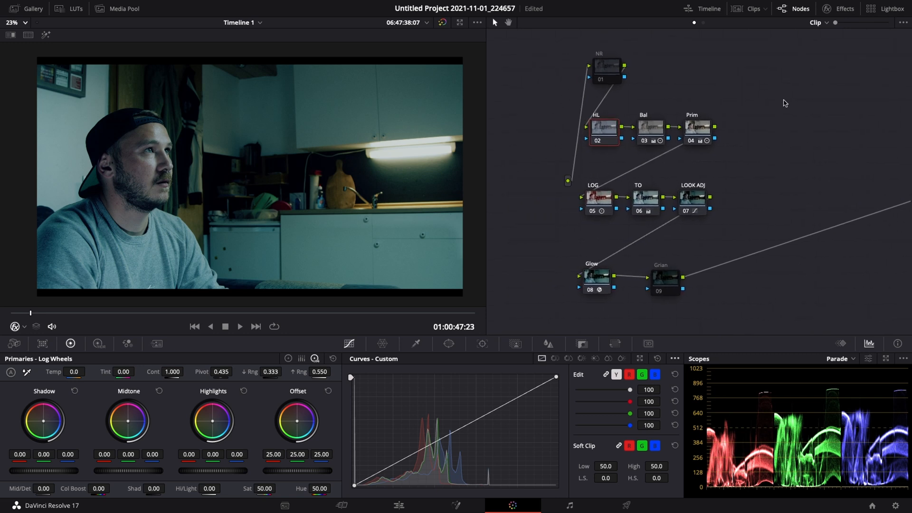
Key the HL node on luminance, raising the low limit and previewing the matte
left_click(416, 344)
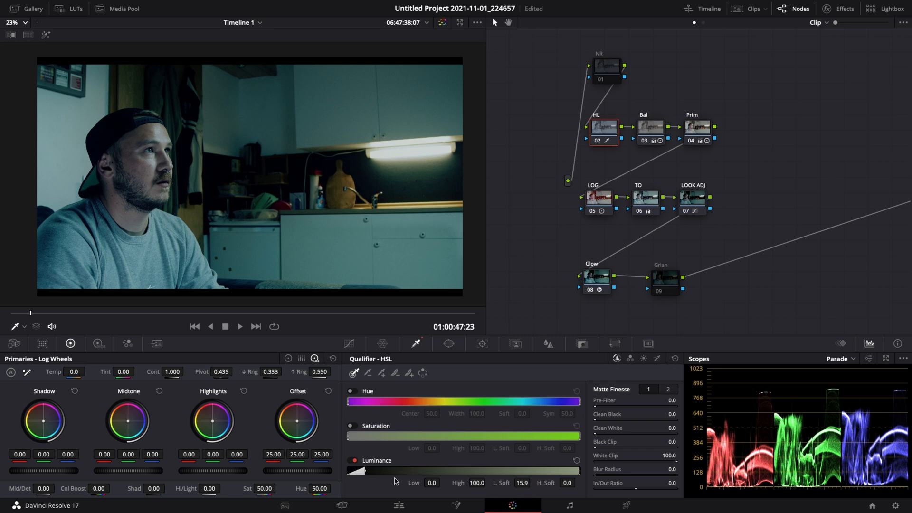
left_click_drag(356, 470, 381, 470)
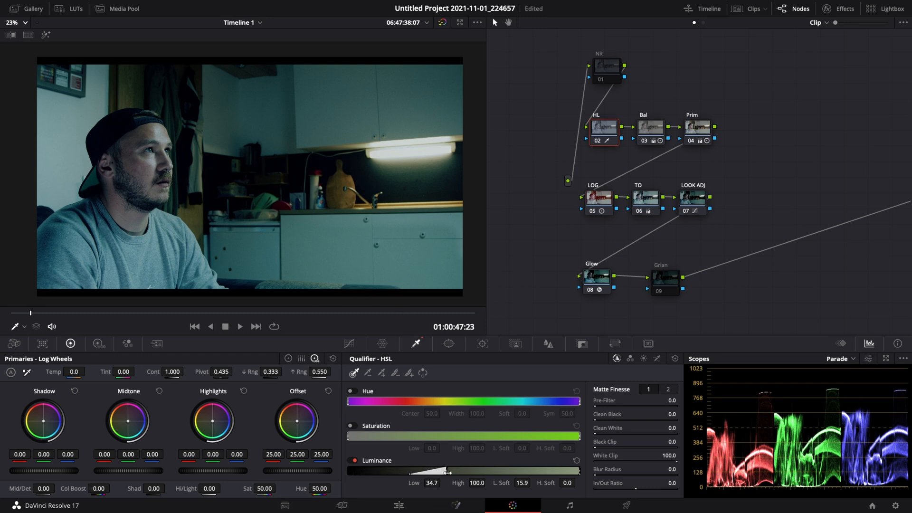
left_click_drag(460, 470, 384, 470)
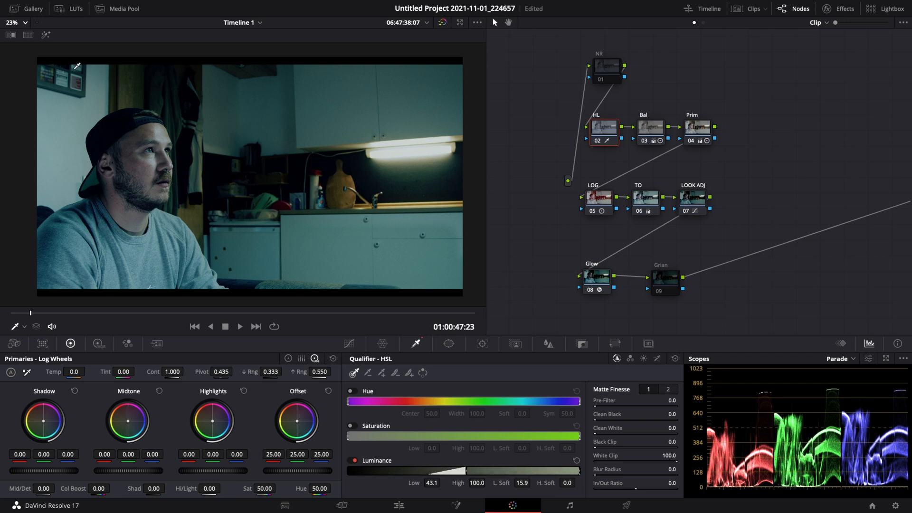
left_click(46, 35)
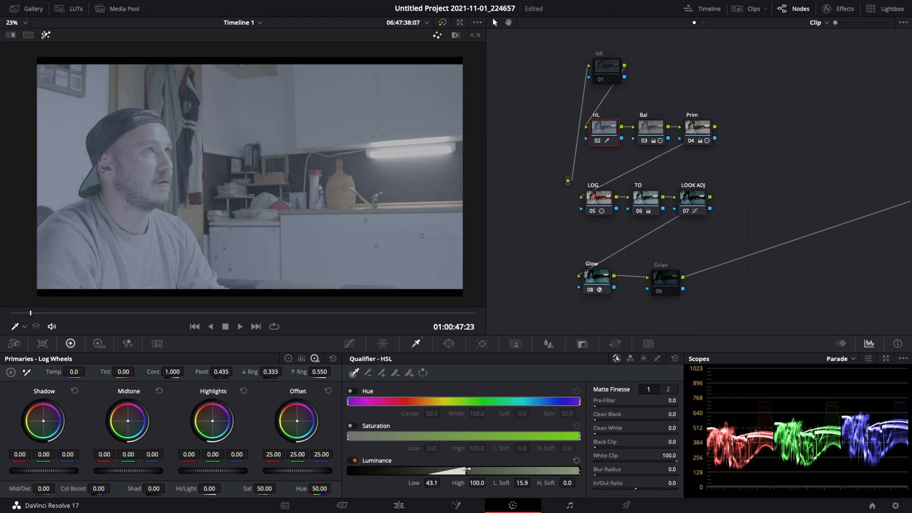
Tighten luminance low to 60.7 and pull the keyed highlights down to −31.50
left_click_drag(460, 469, 492, 470)
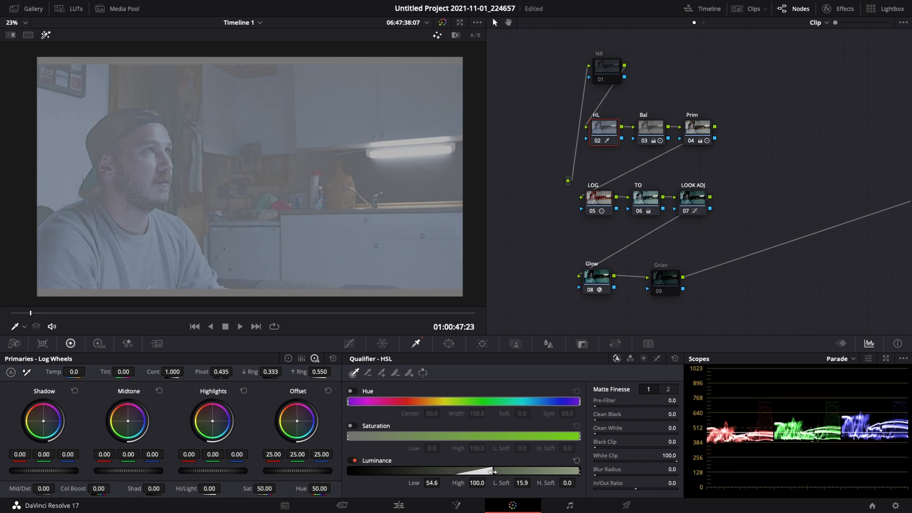
left_click_drag(477, 470, 494, 471)
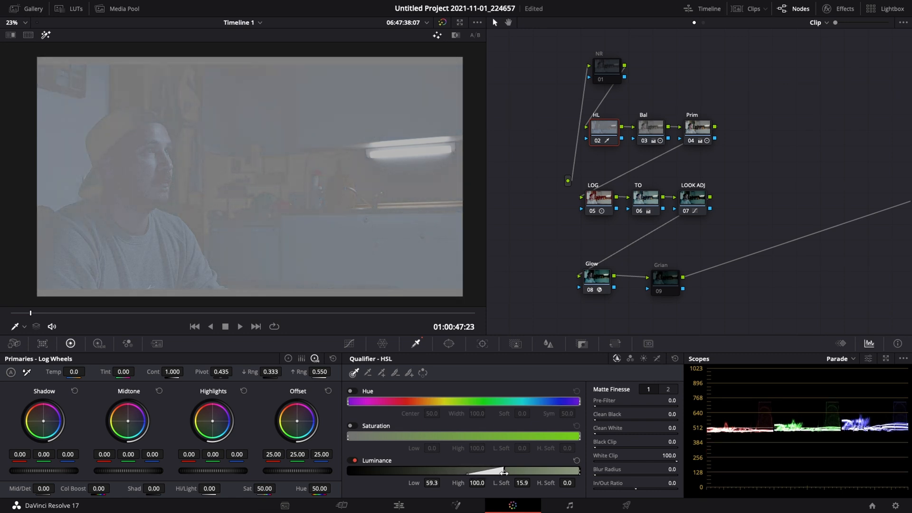
left_click_drag(491, 472, 507, 471)
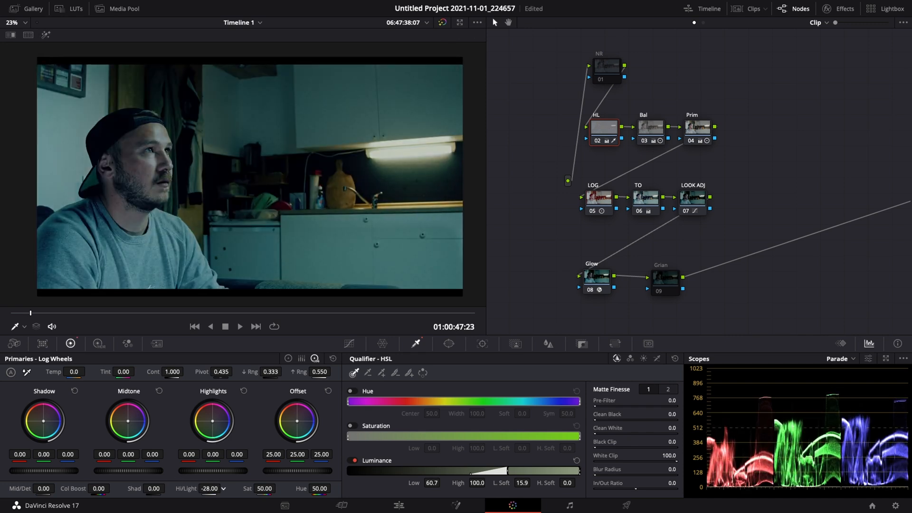
left_click_drag(201, 488, 186, 489)
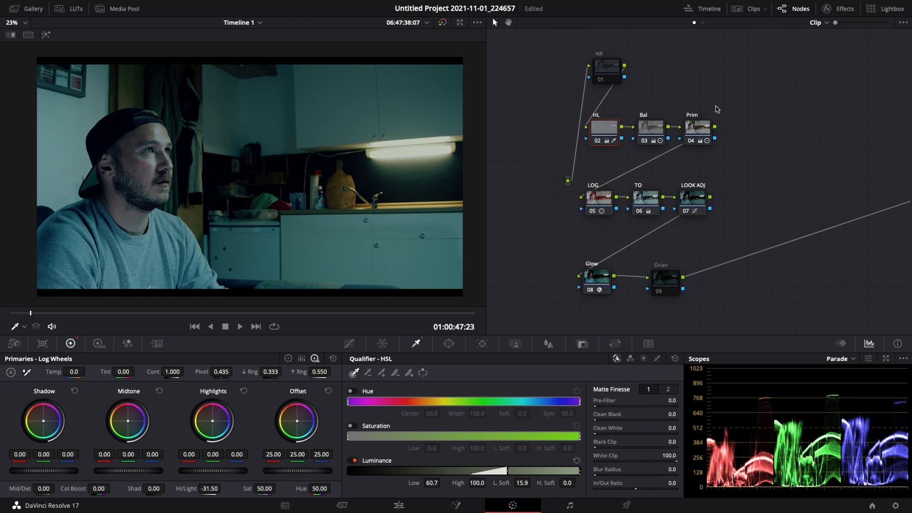
mouse_move(666, 275)
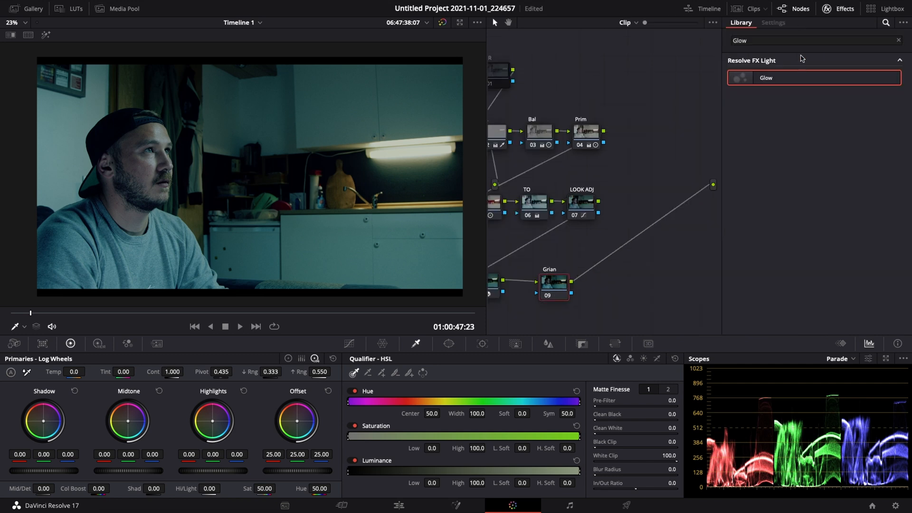
Apply Film Grain to the Grian node with the 35mm 400T preset
type("Gr")
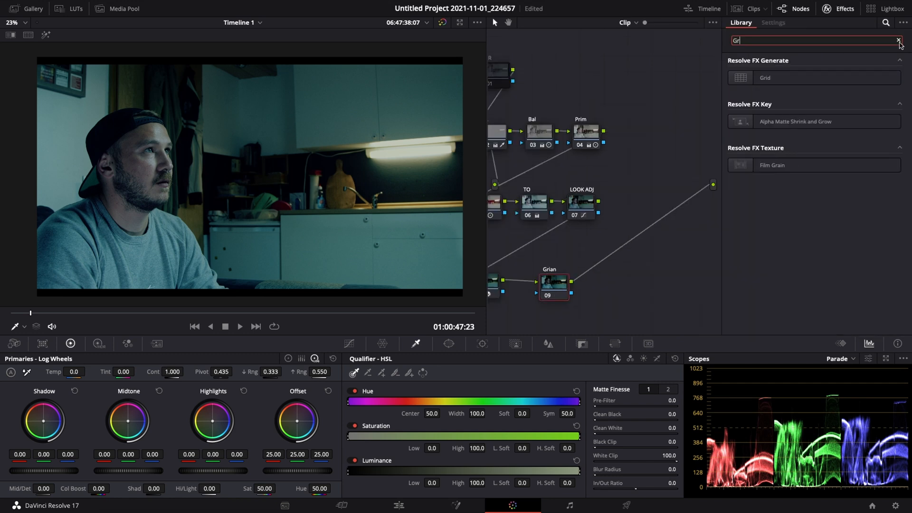
left_click(773, 22)
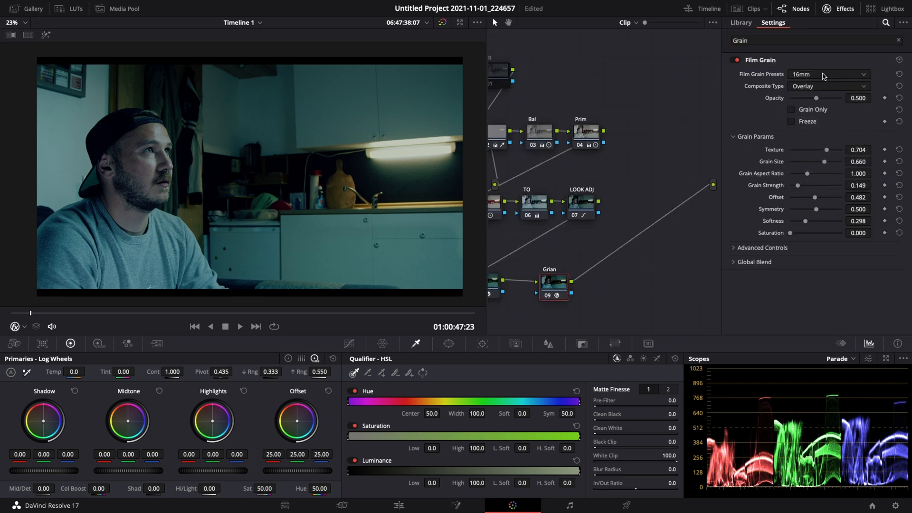
left_click(829, 75)
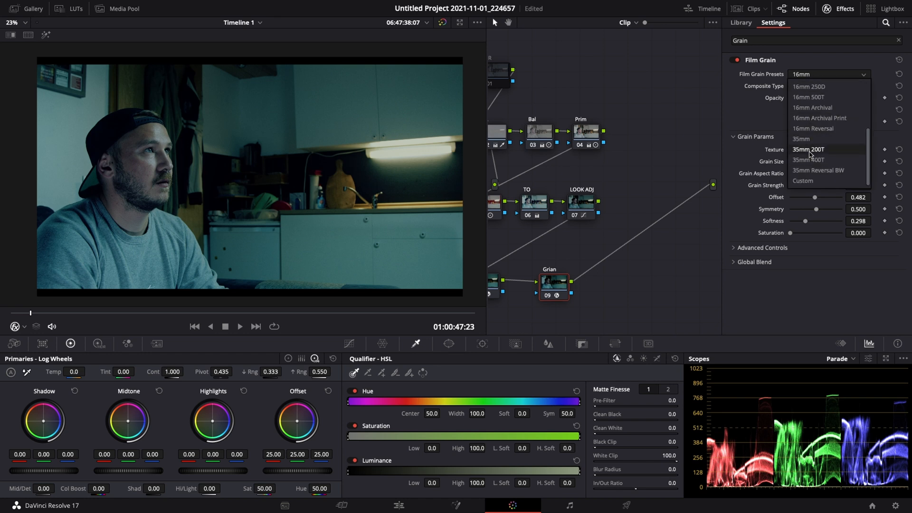
left_click(809, 160)
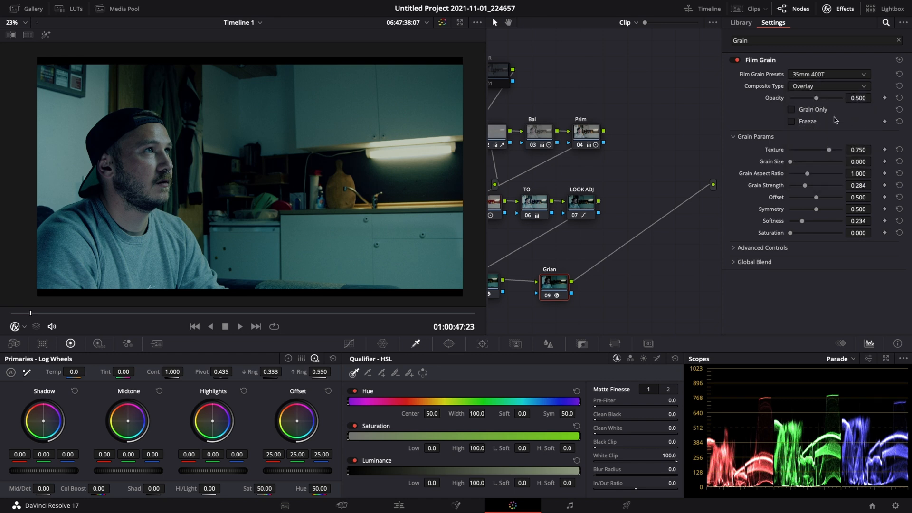
Set grain texture 0.486, size 0.486 and strength 0.559, then adjust the global blend amount
left_click_drag(827, 150, 821, 150)
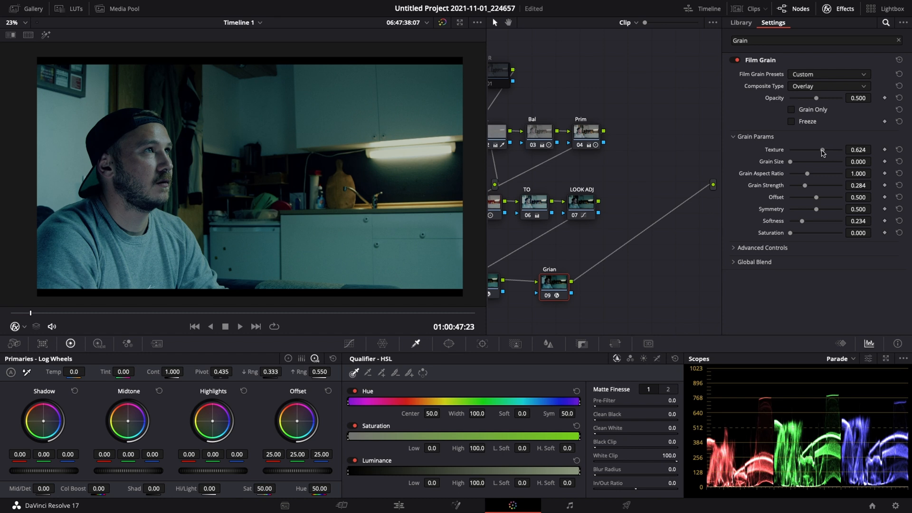
left_click_drag(821, 149, 815, 149)
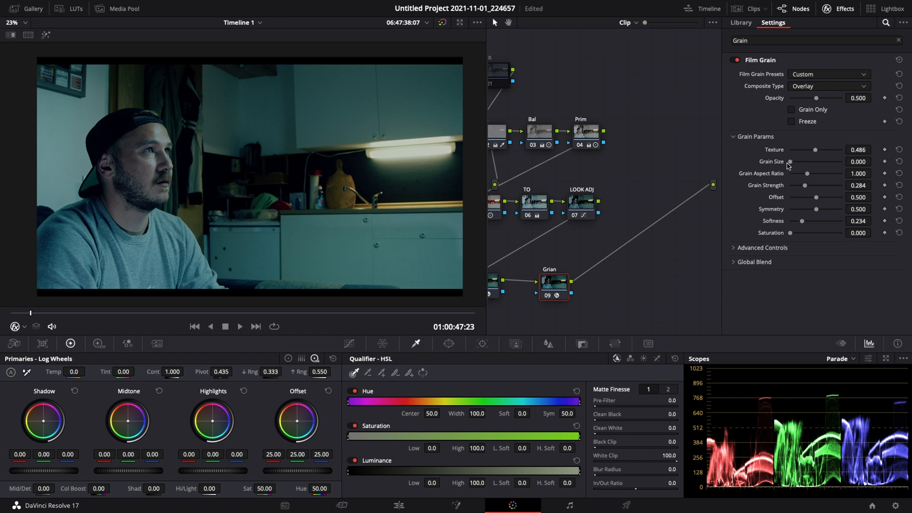
left_click_drag(792, 162, 814, 162)
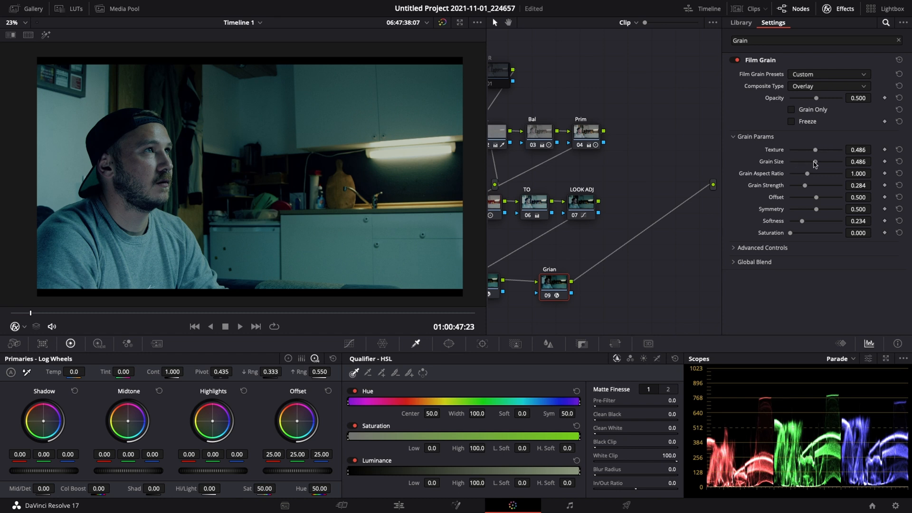
mouse_move(809, 188)
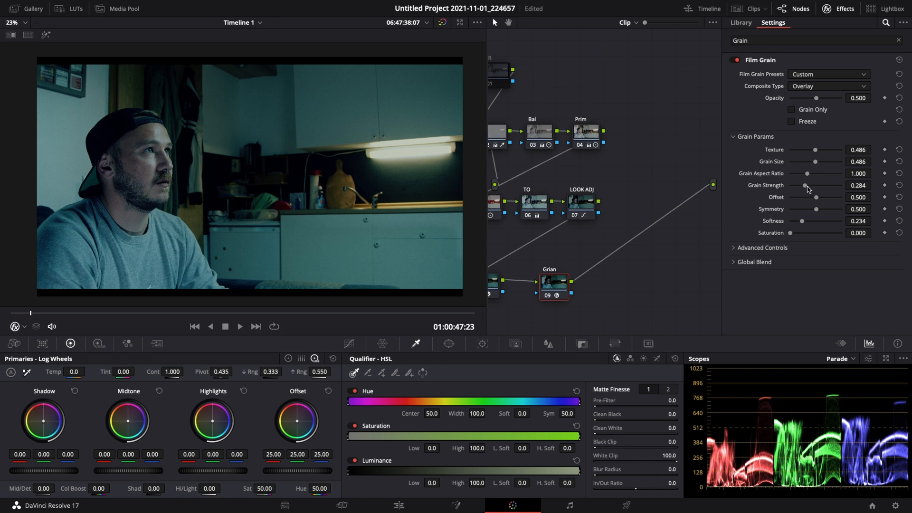
left_click_drag(804, 186, 818, 185)
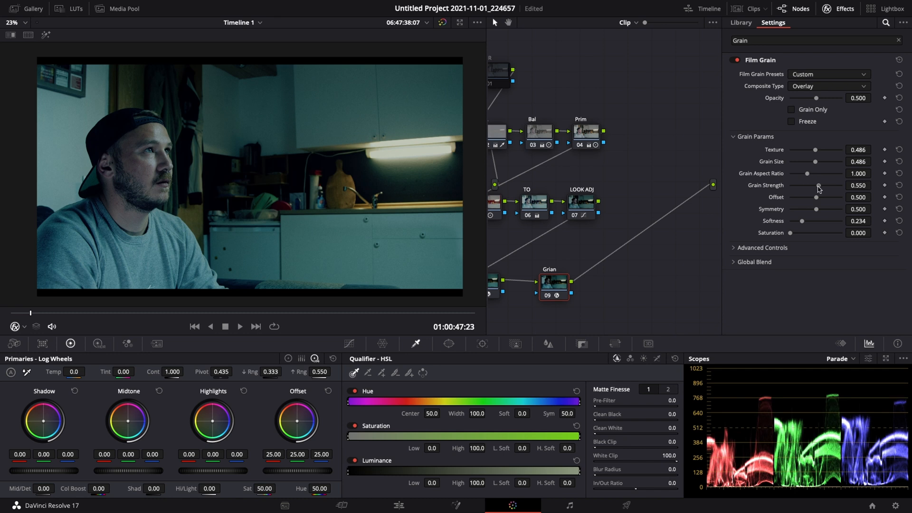
left_click_drag(816, 187, 819, 188)
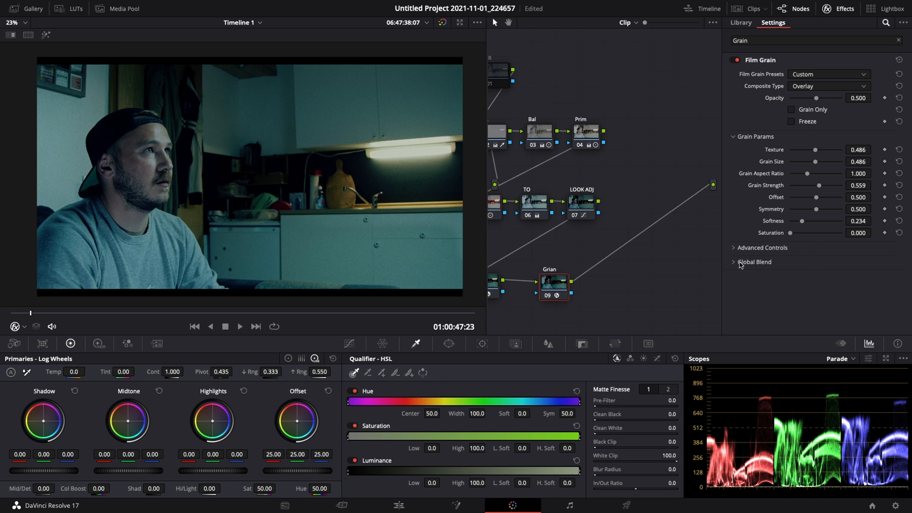
left_click(756, 263)
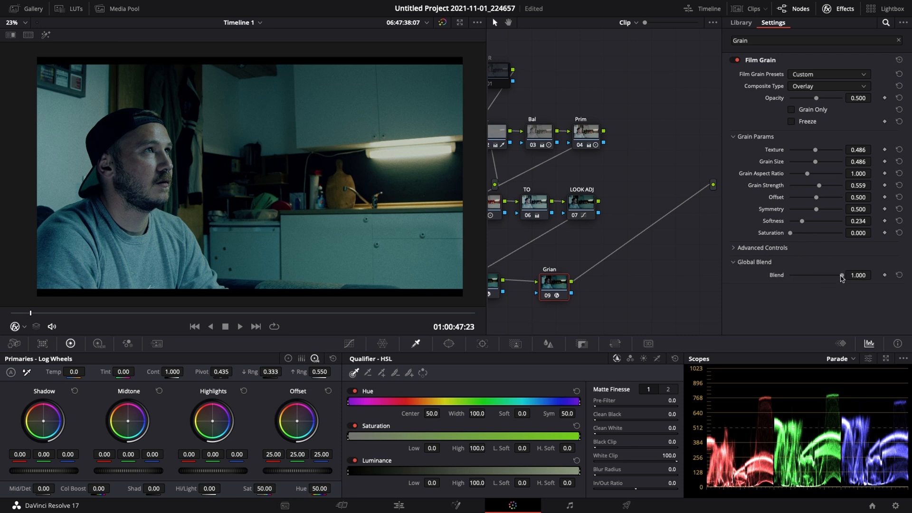
left_click_drag(841, 276, 819, 276)
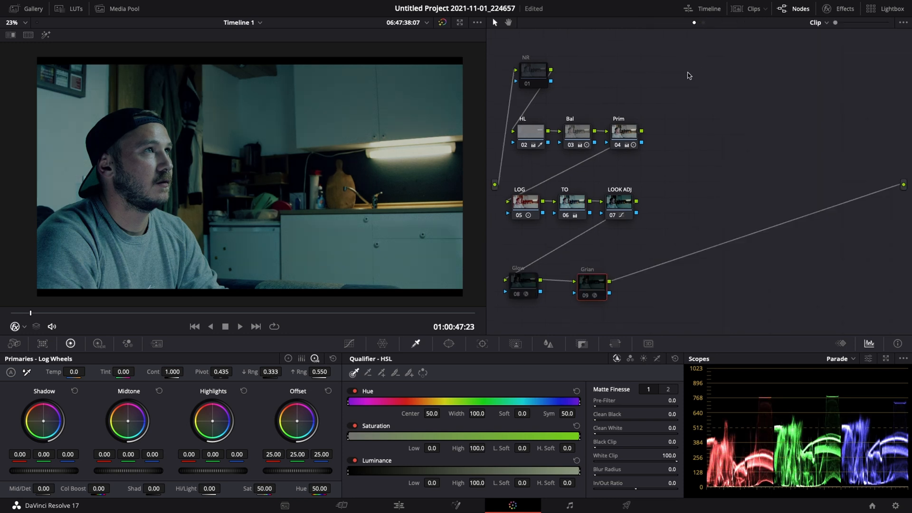
mouse_move(517, 119)
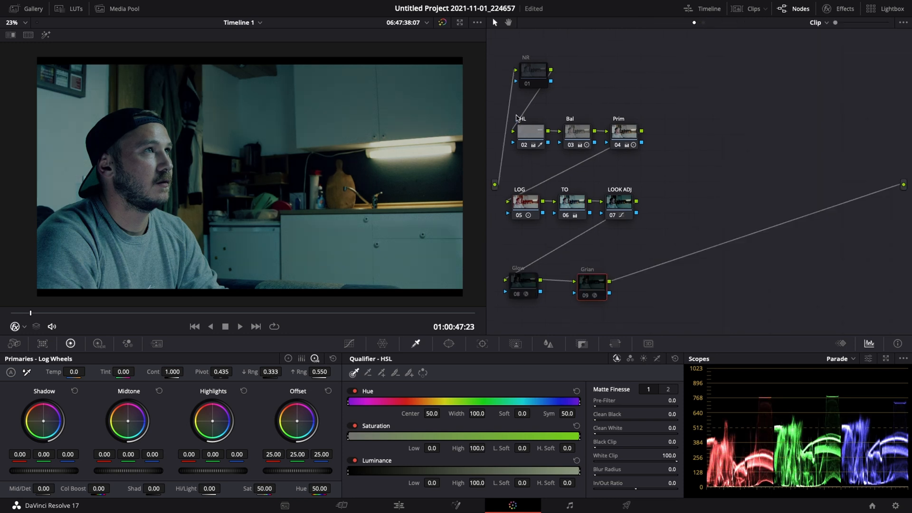